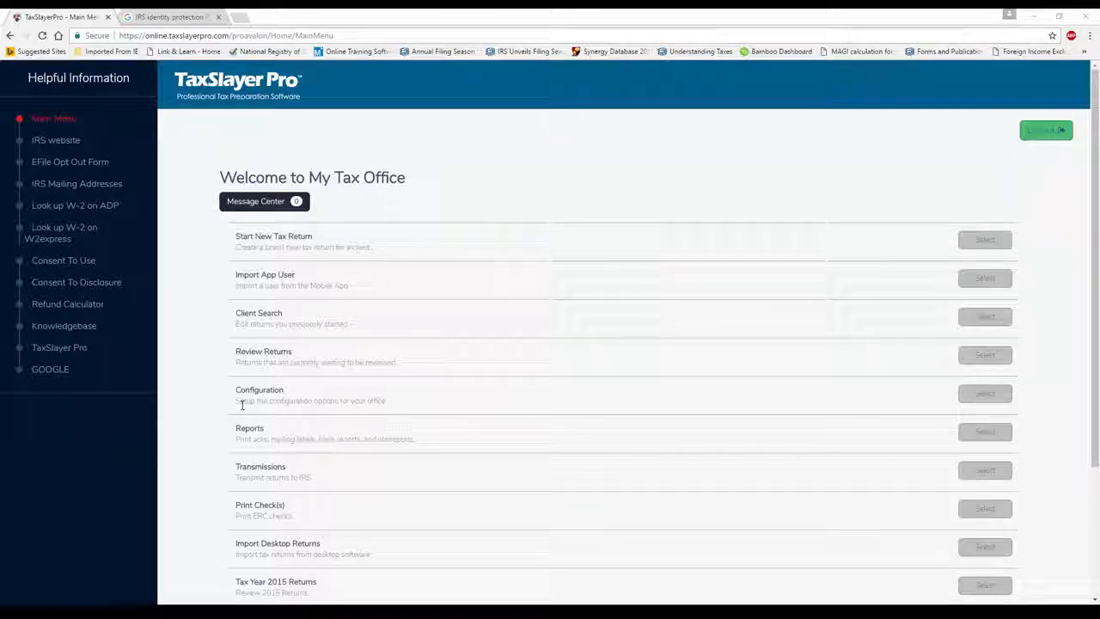
{"action": "mouse_move", "coordinate": [244, 404]}
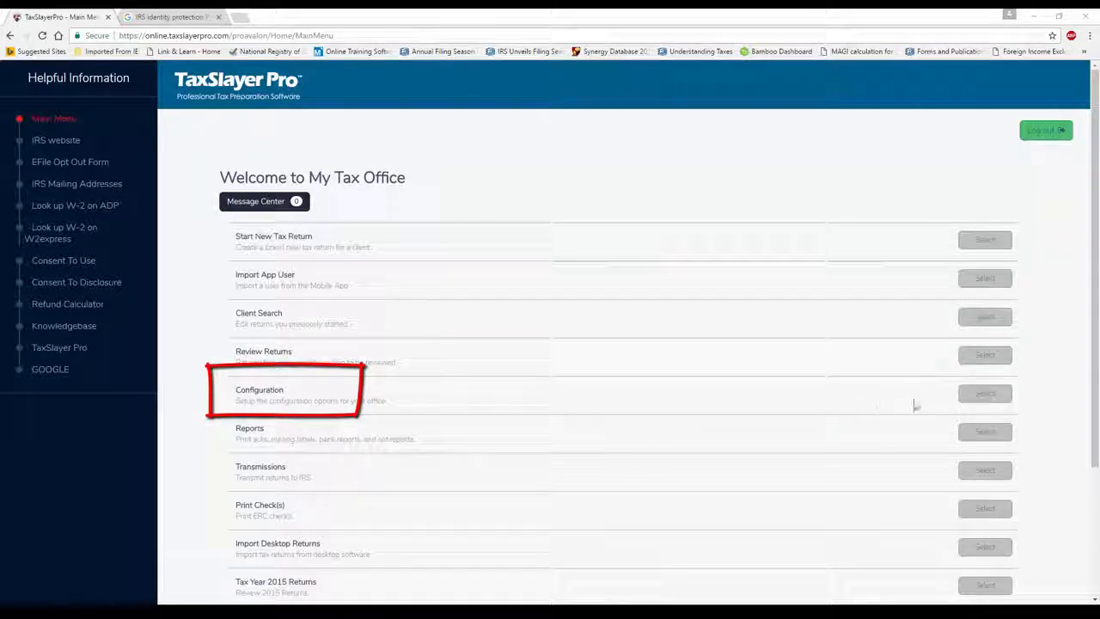
{"action": "mouse_move", "coordinate": [985, 394]}
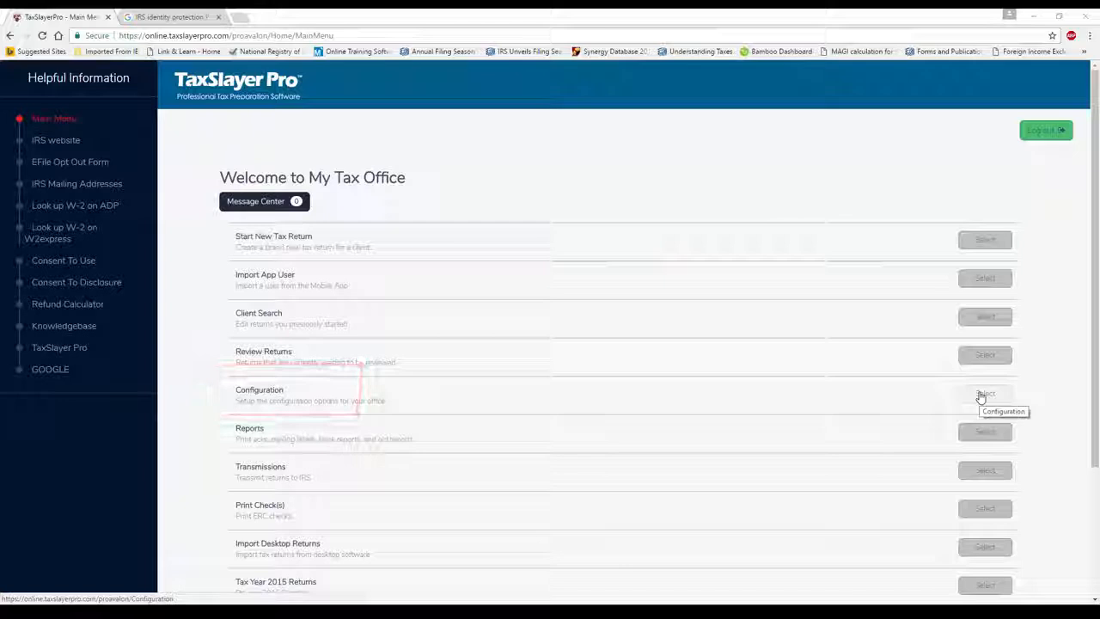
Step: Go to the Configuration Menu from the Welcome to My Tax Office main menu
{"action": "left_click", "coordinate": [985, 394]}
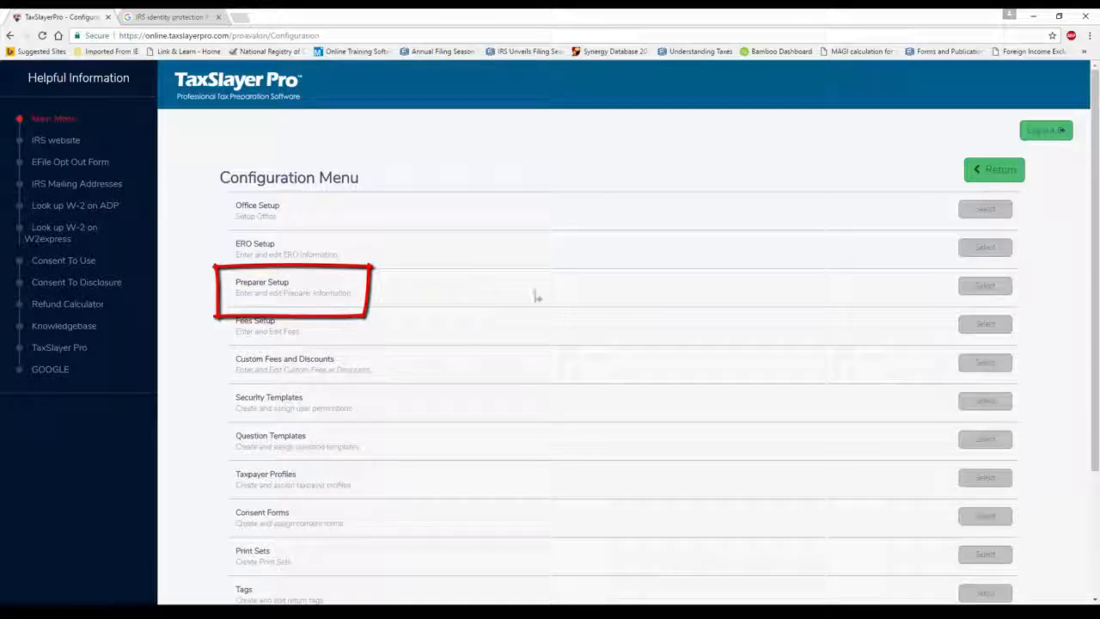
Step: Edit the first preparer in Preparer Setup and move down to the electronic signature option
{"action": "left_click", "coordinate": [985, 285]}
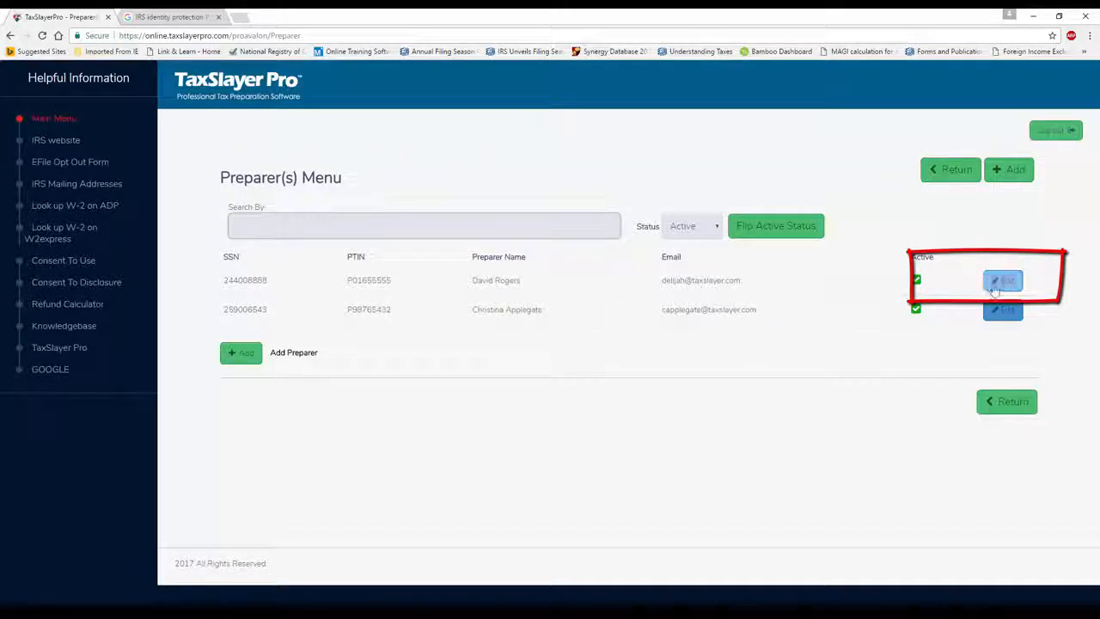
{"action": "left_click", "coordinate": [1004, 280]}
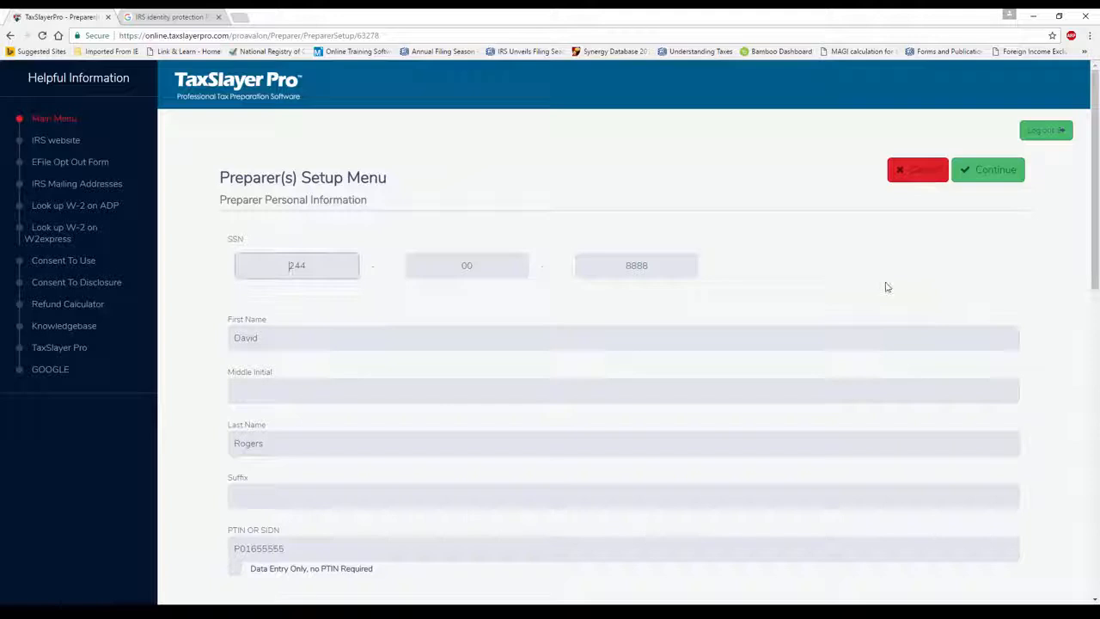
{"action": "scroll", "scroll_direction": "down", "scroll_amount": 3}
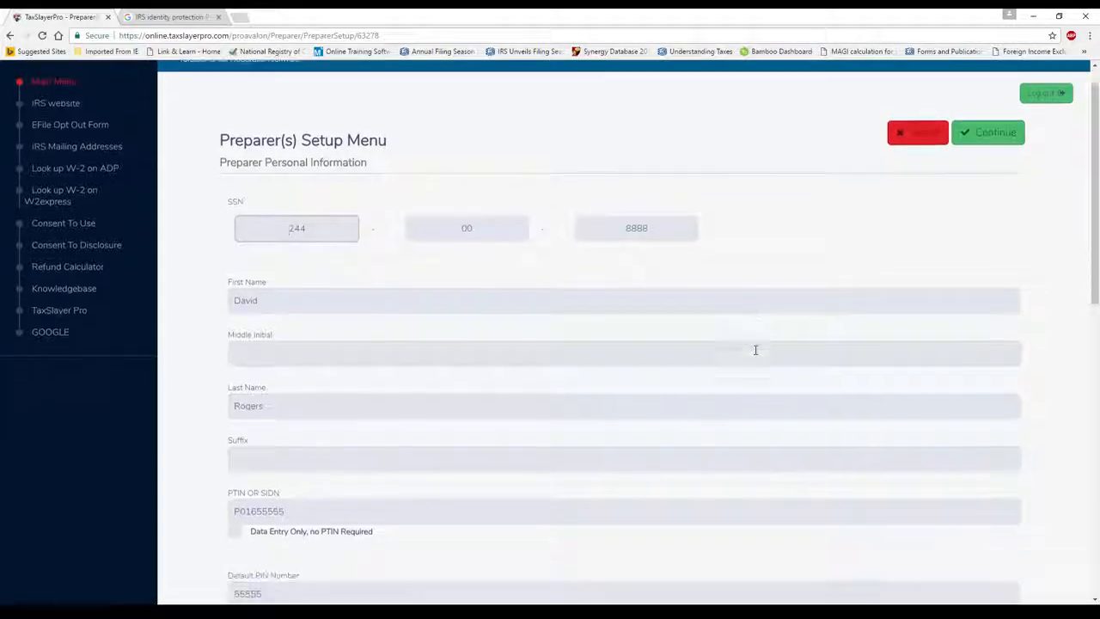
{"action": "scroll", "scroll_direction": "down", "scroll_amount": 3}
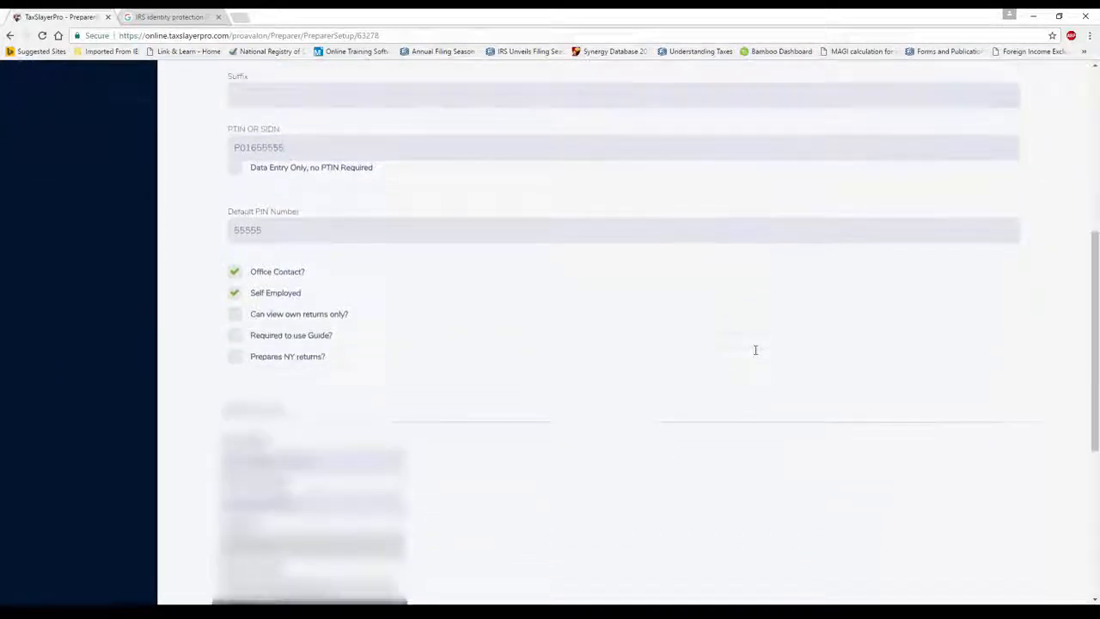
{"action": "scroll", "scroll_direction": "down", "scroll_amount": 3}
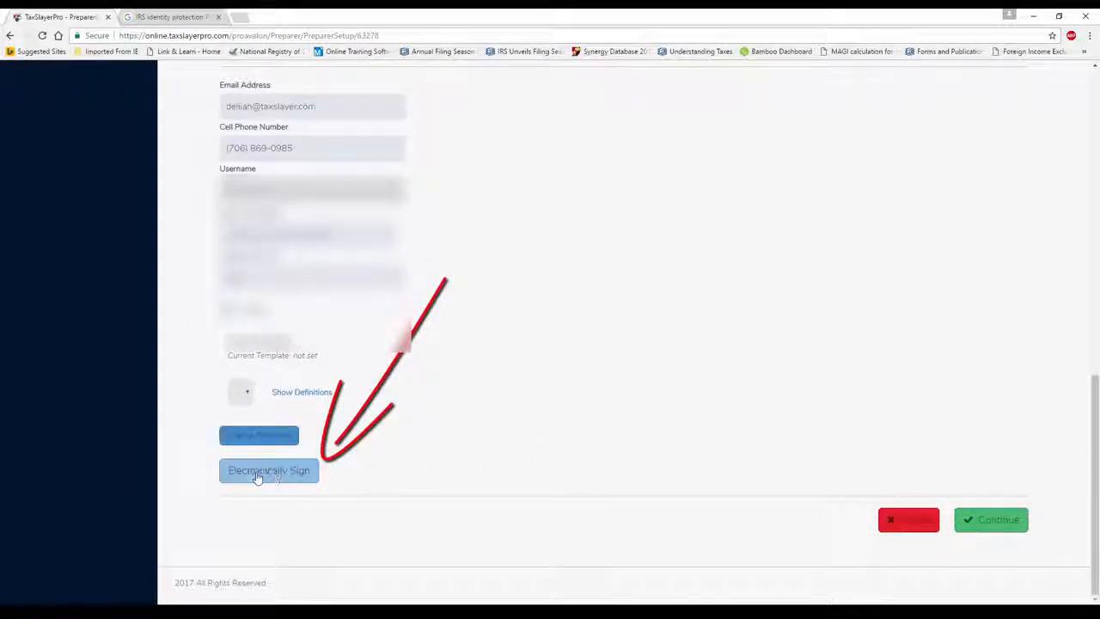
{"action": "mouse_move", "coordinate": [269, 471]}
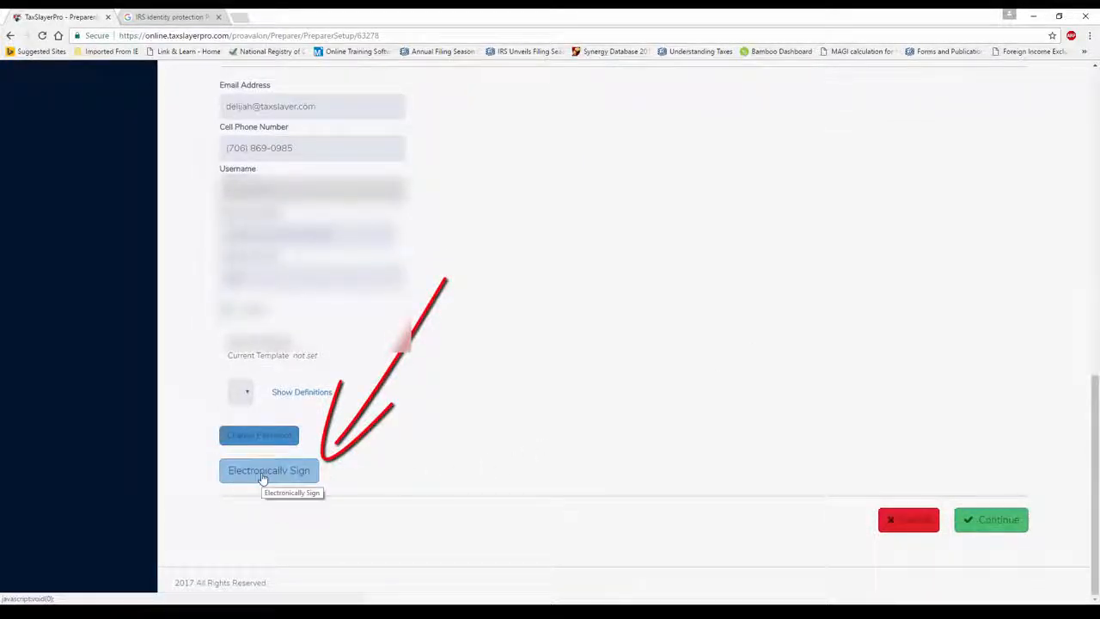
Step: Handwrite the preparer's signature on the Electronically Sign pad and save it
{"action": "left_click", "coordinate": [269, 471]}
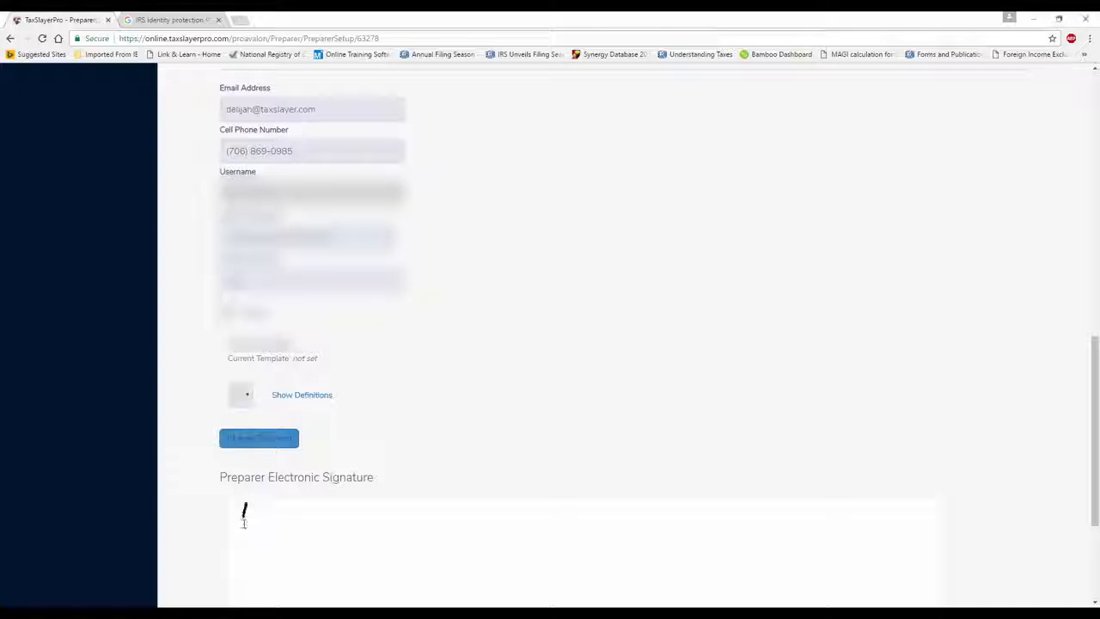
{"action": "left_click_drag", "start_coordinate": [244, 512], "coordinate": [272, 529]}
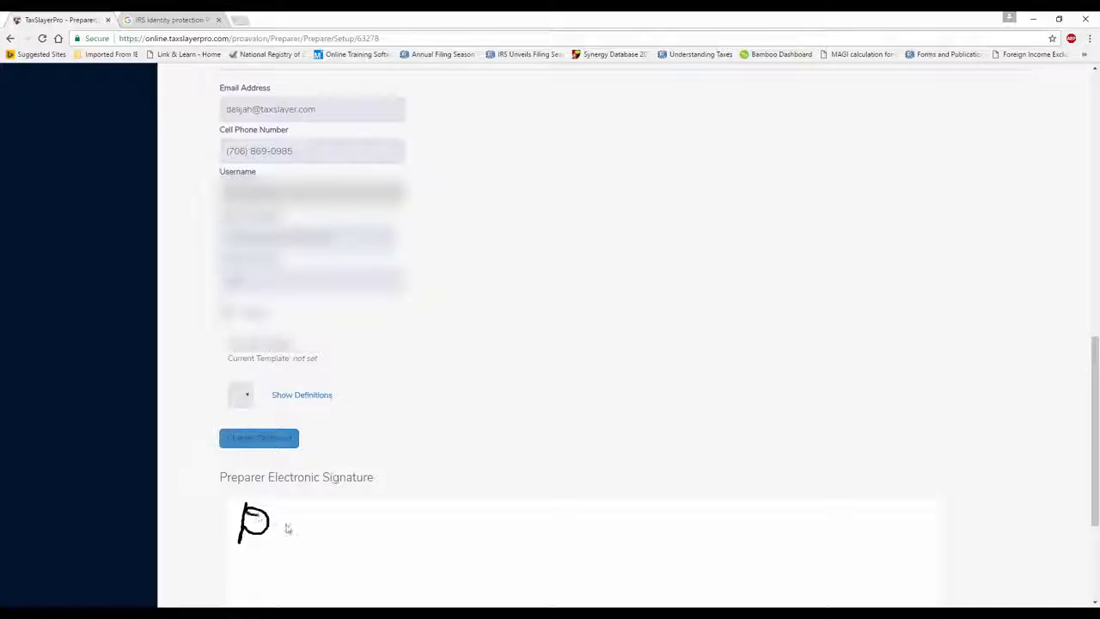
{"action": "left_click_drag", "start_coordinate": [255, 525], "coordinate": [301, 524]}
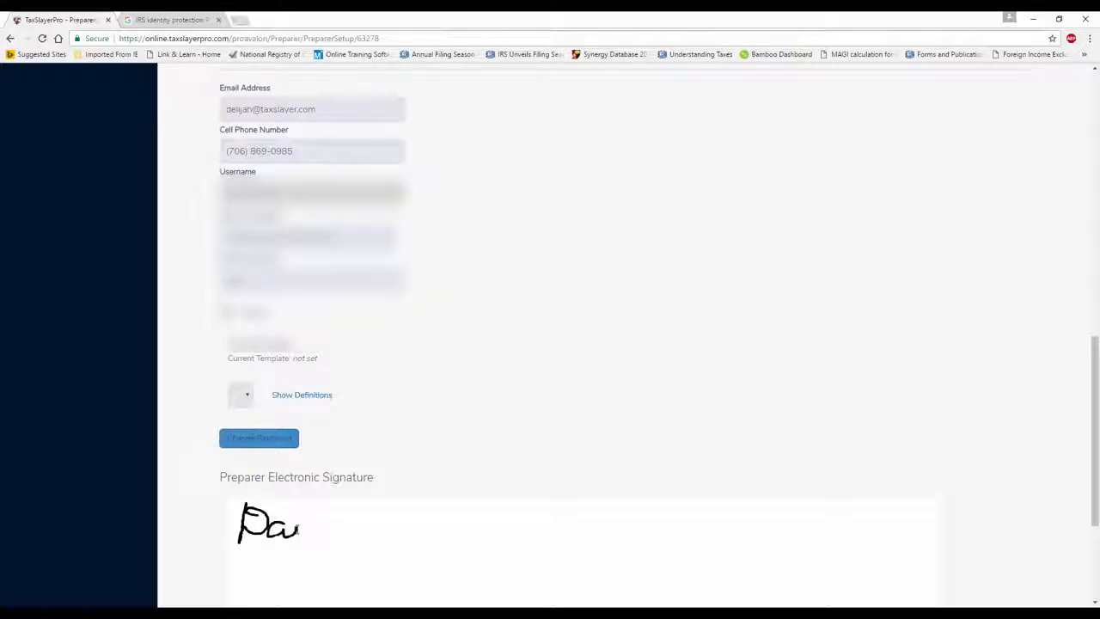
{"action": "left_click_drag", "start_coordinate": [301, 524], "coordinate": [370, 524]}
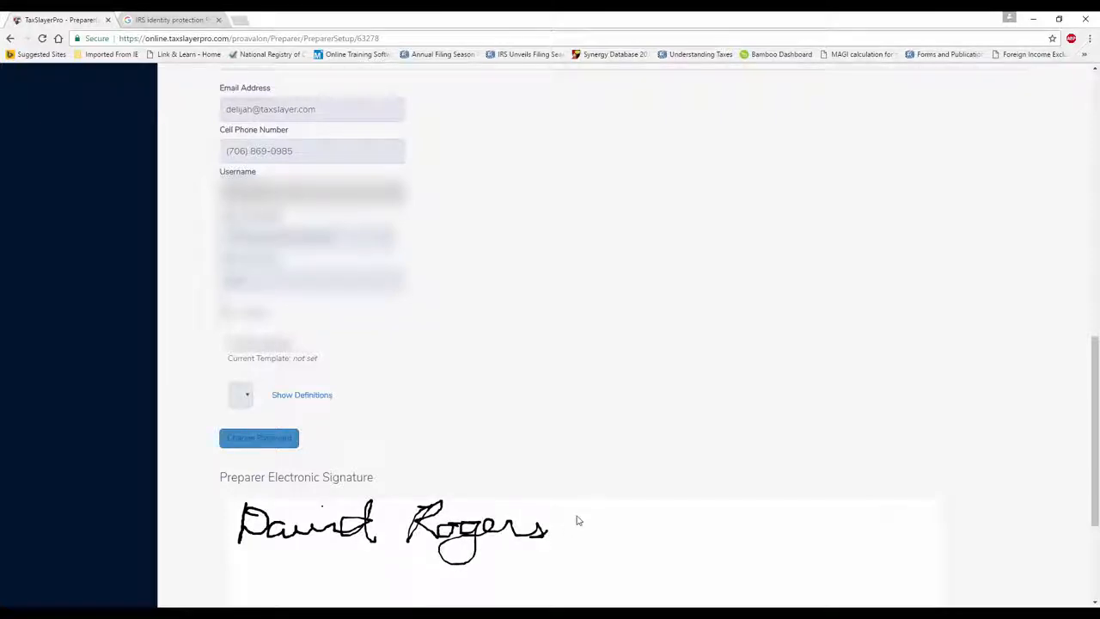
{"action": "left_click_drag", "start_coordinate": [559, 530], "coordinate": [619, 529]}
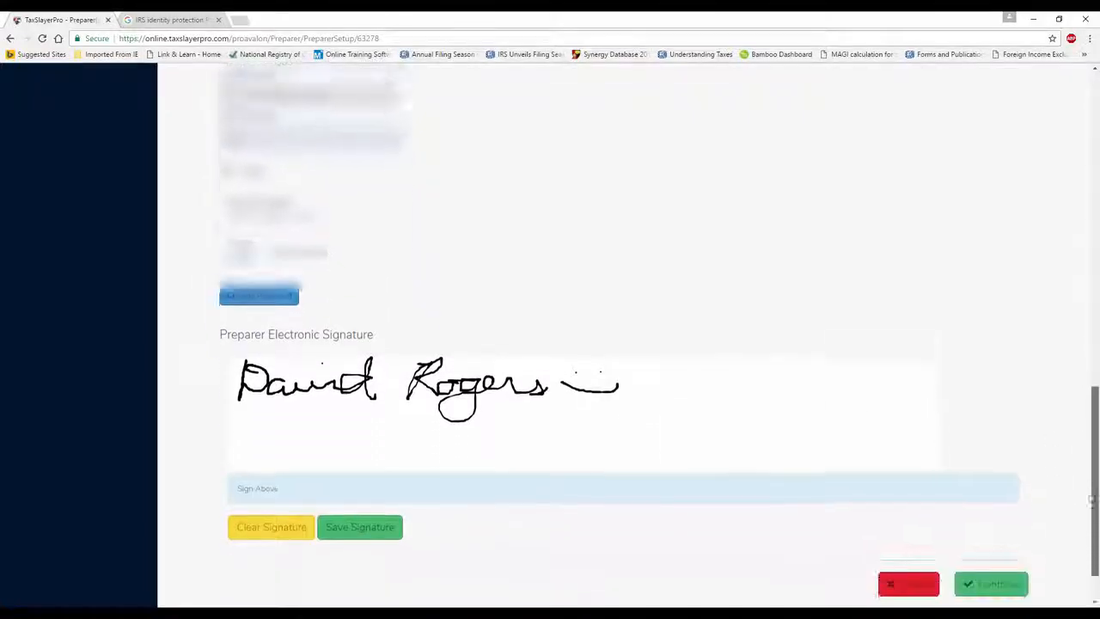
{"action": "scroll", "scroll_direction": "down", "scroll_amount": 3}
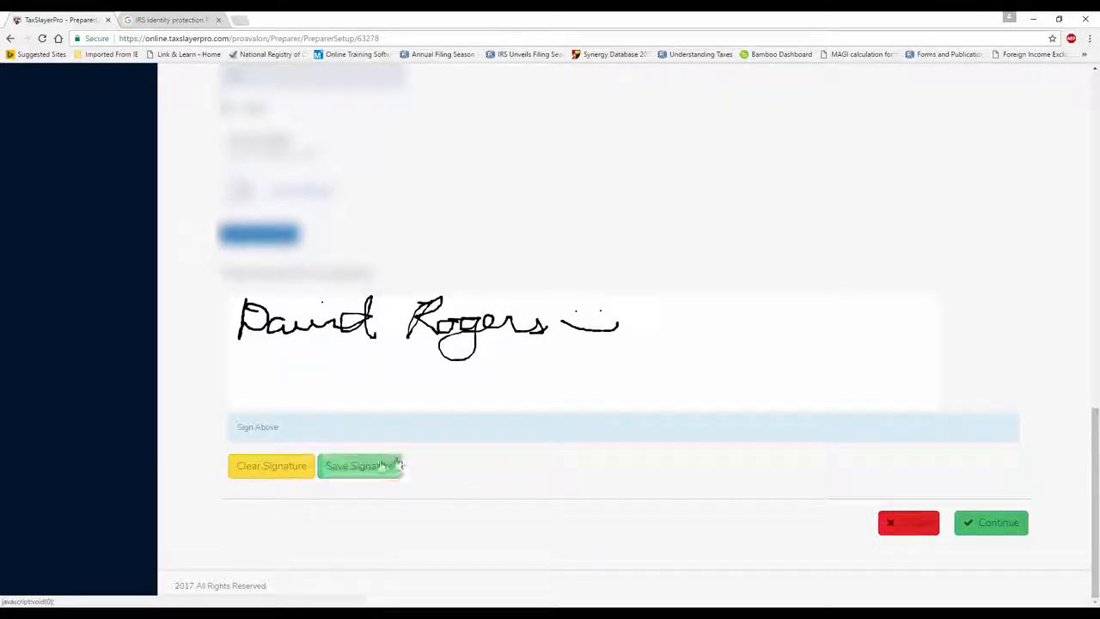
{"action": "mouse_move", "coordinate": [361, 464]}
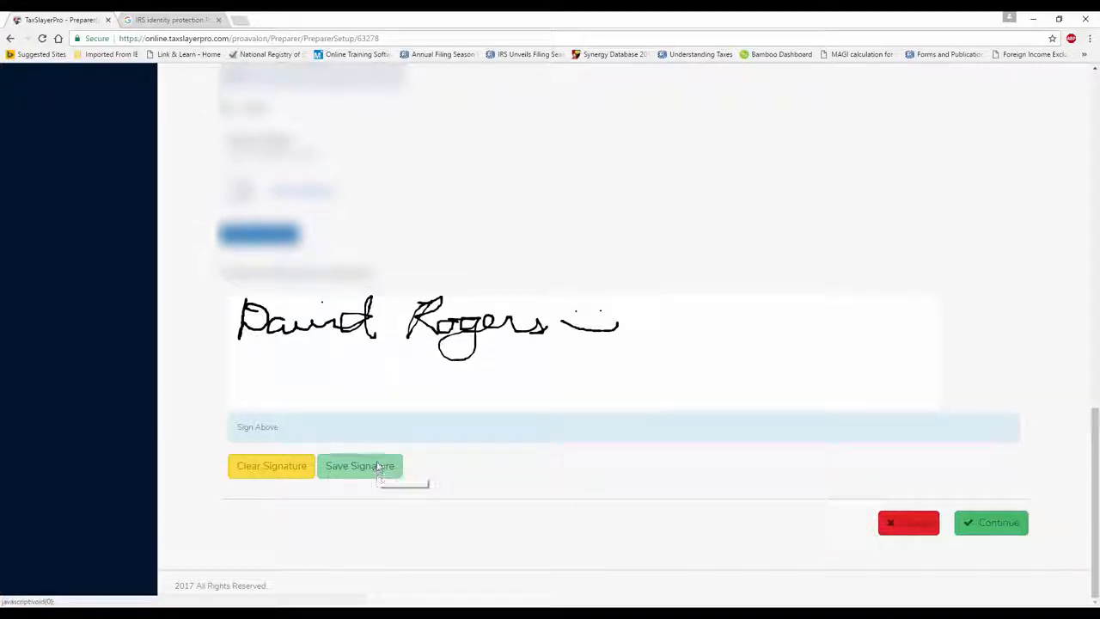
{"action": "left_click", "coordinate": [360, 464]}
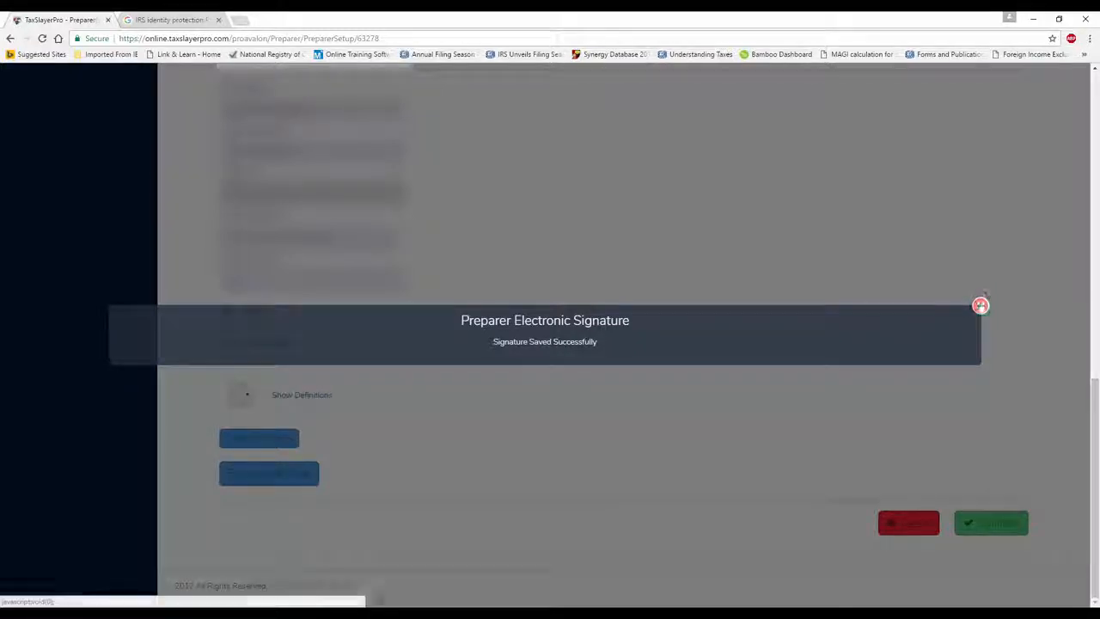
Step: Dismiss the confirmation, return to the Preparer(s) Menu and go to the client return's Submission page
{"action": "left_click", "coordinate": [979, 306]}
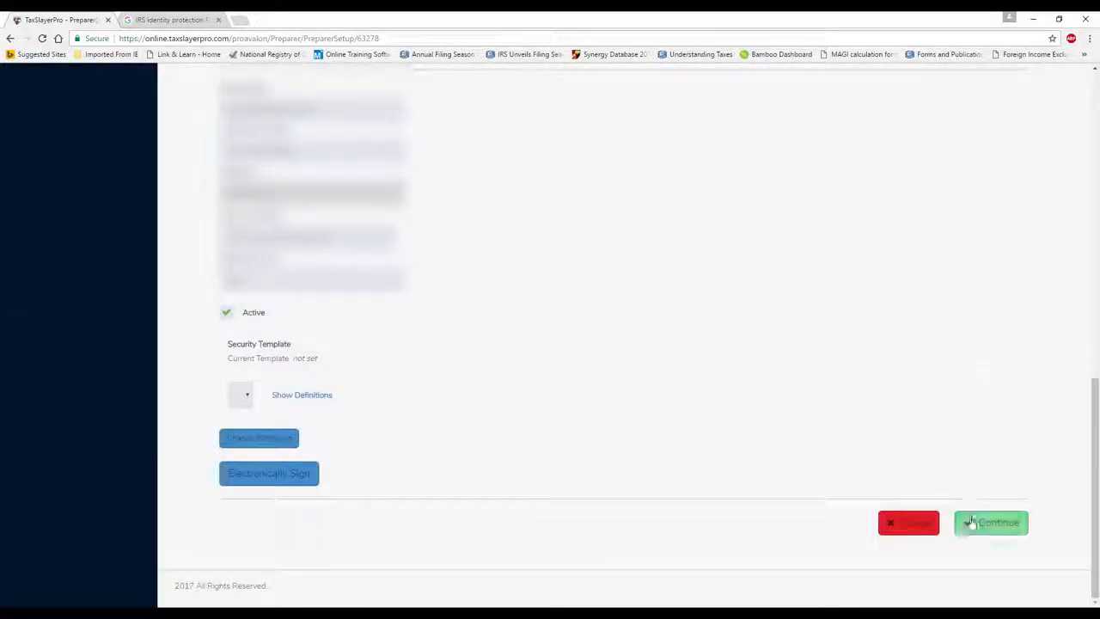
{"action": "left_click", "coordinate": [990, 522]}
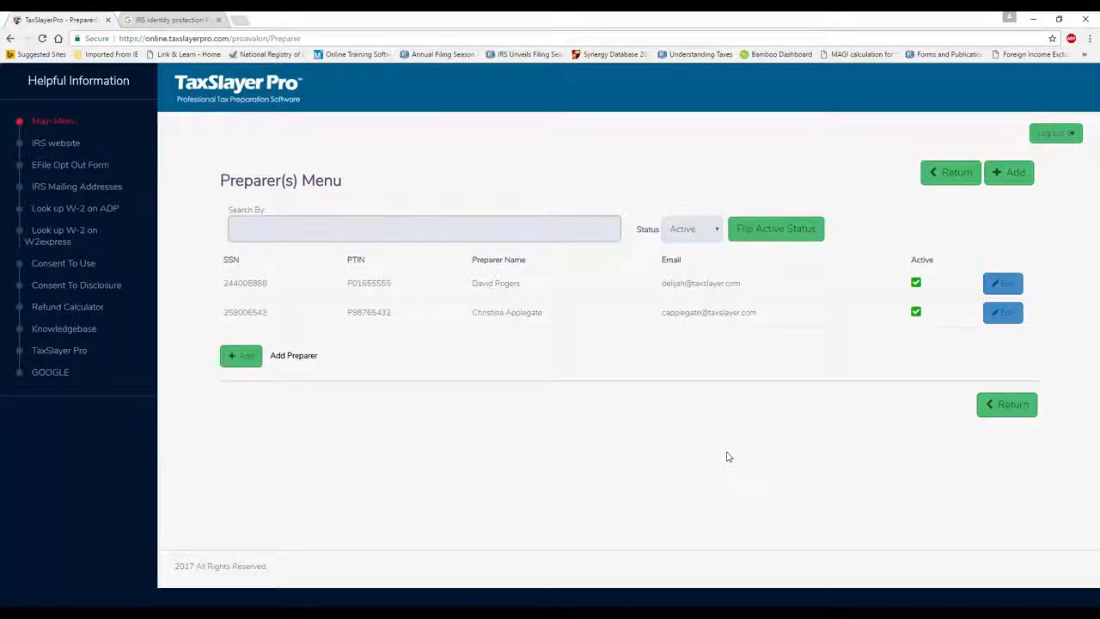
{"action": "mouse_move", "coordinate": [724, 456]}
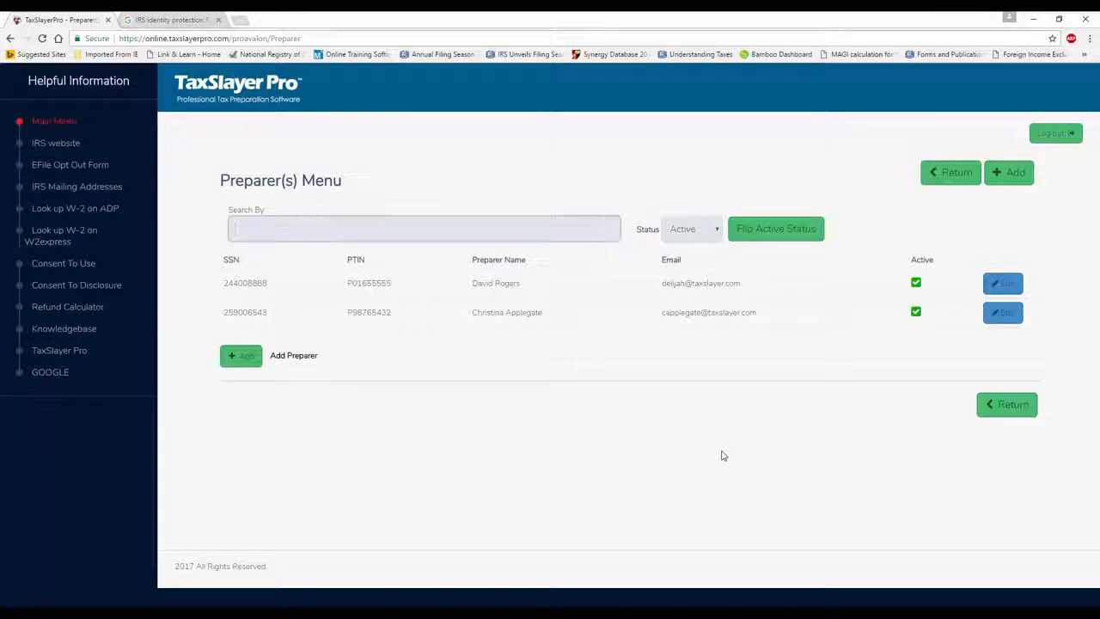
{"action": "left_click", "coordinate": [423, 227]}
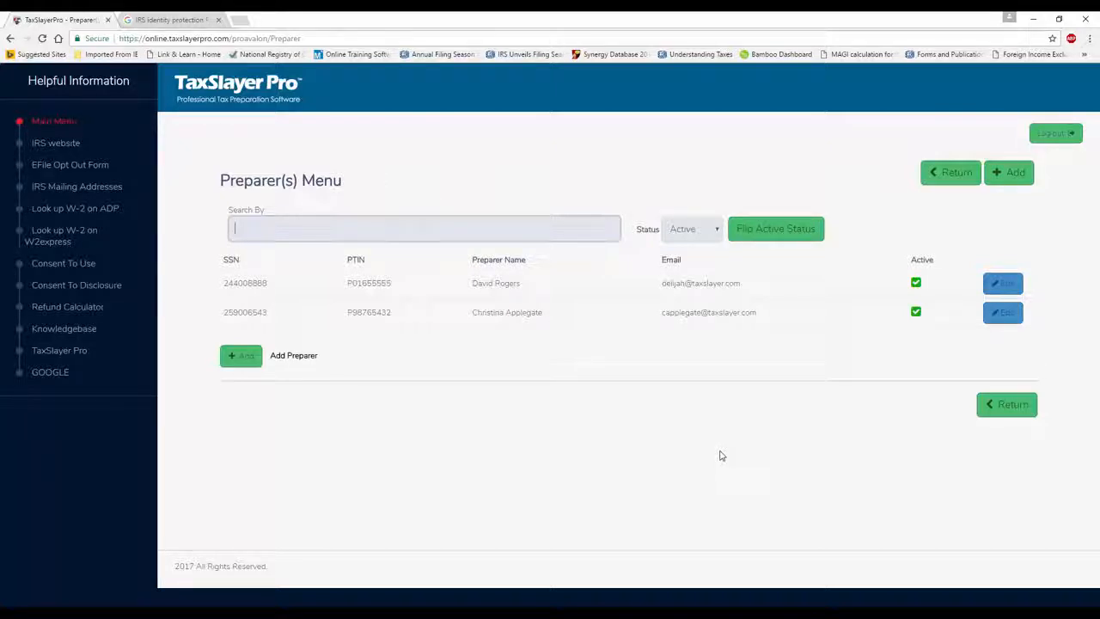
{"action": "mouse_move", "coordinate": [627, 421]}
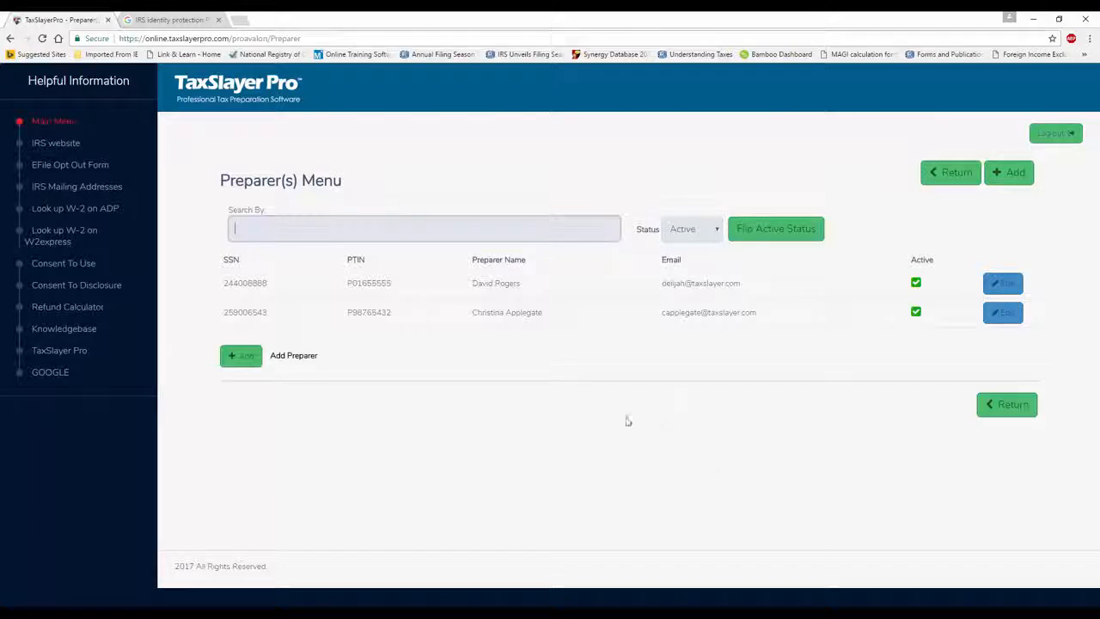
{"action": "mouse_move", "coordinate": [426, 368]}
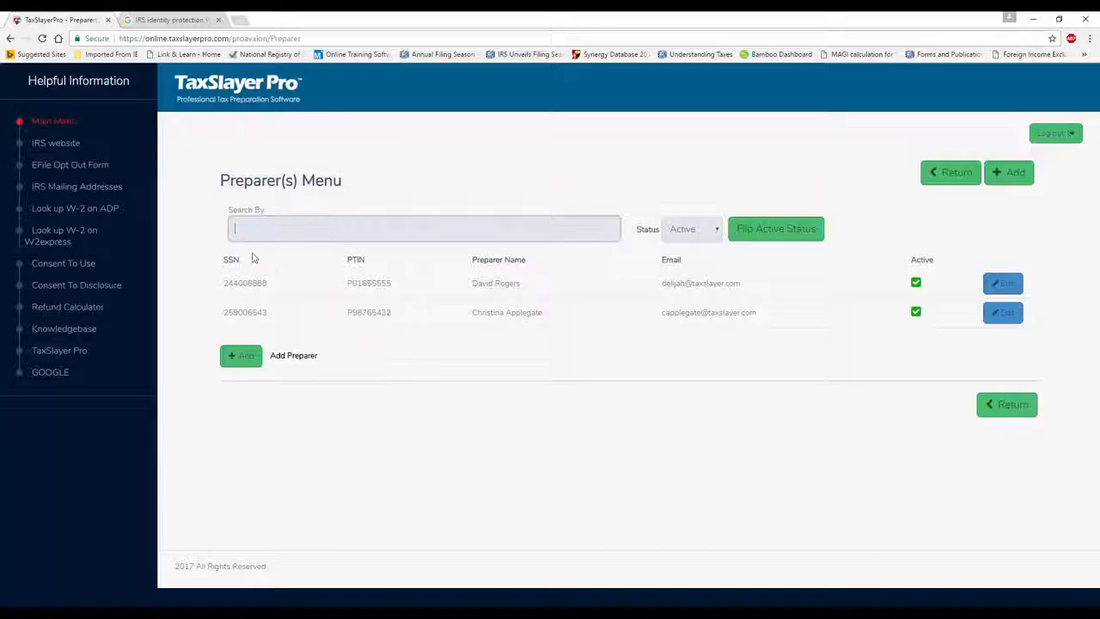
{"action": "left_click", "coordinate": [53, 120]}
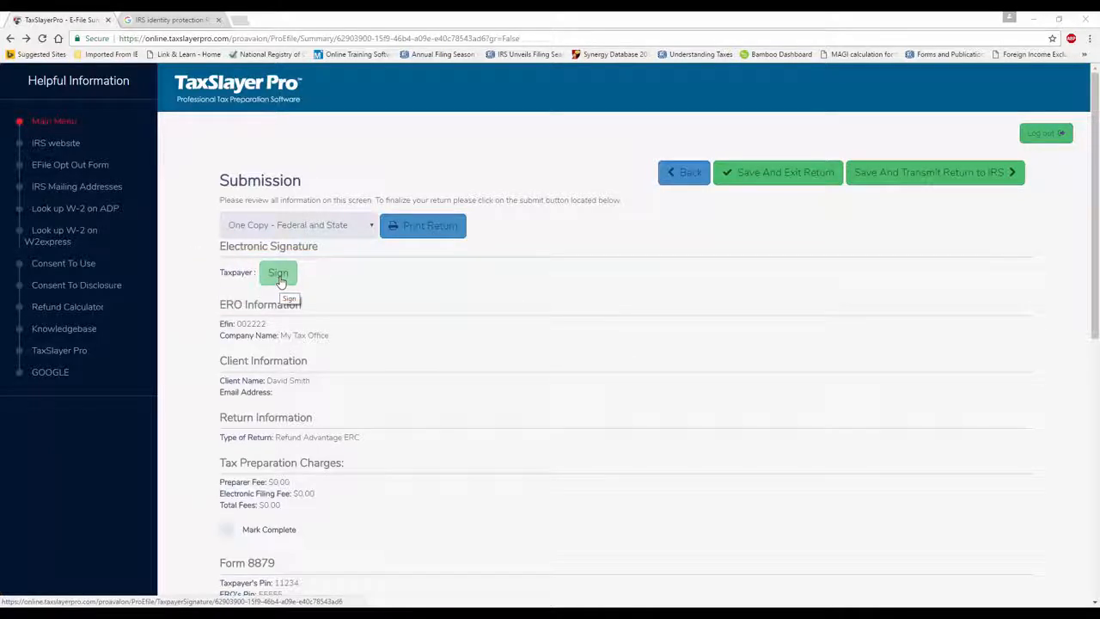
Step: Handwrite the taxpayer's signature on the signature pad and save it to Form 8879
{"action": "left_click", "coordinate": [279, 272]}
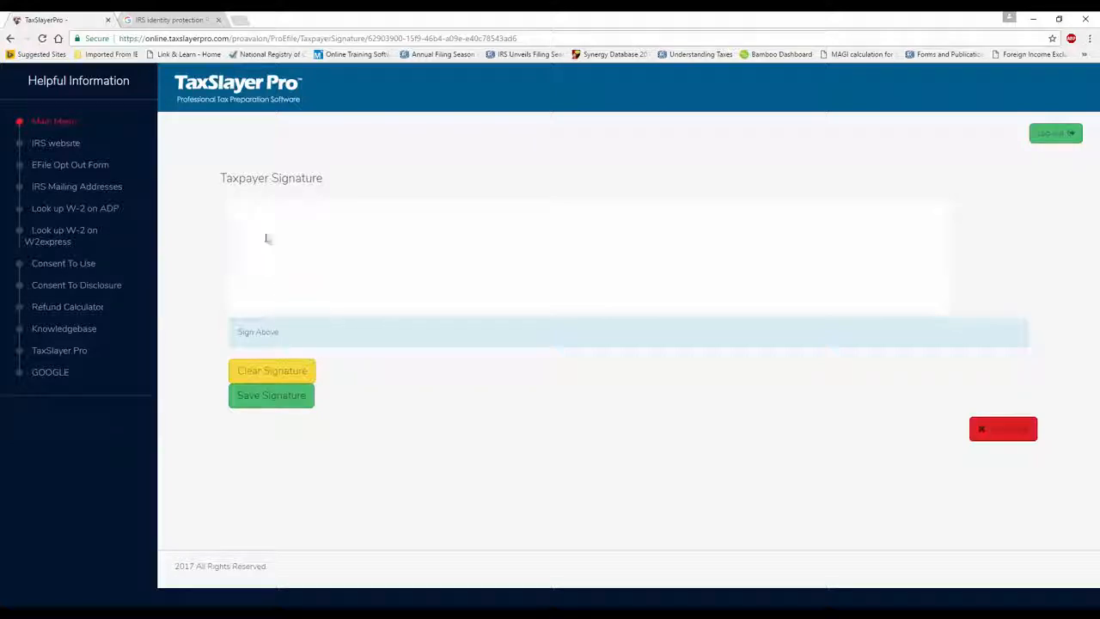
{"action": "left_click_drag", "start_coordinate": [275, 238], "coordinate": [268, 275]}
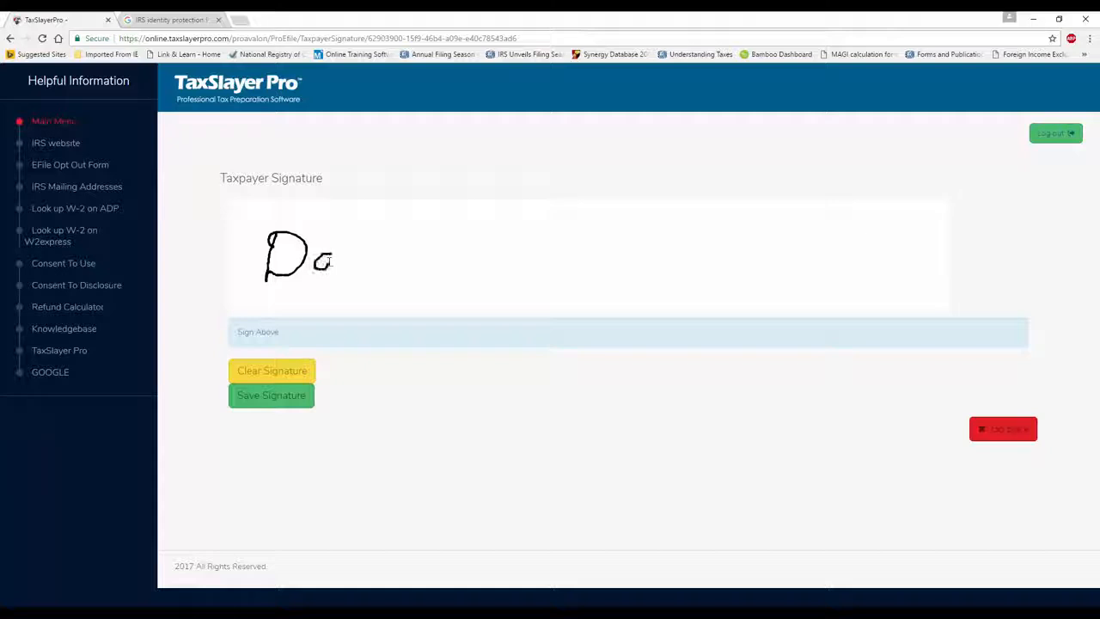
{"action": "left_click_drag", "start_coordinate": [324, 262], "coordinate": [369, 258]}
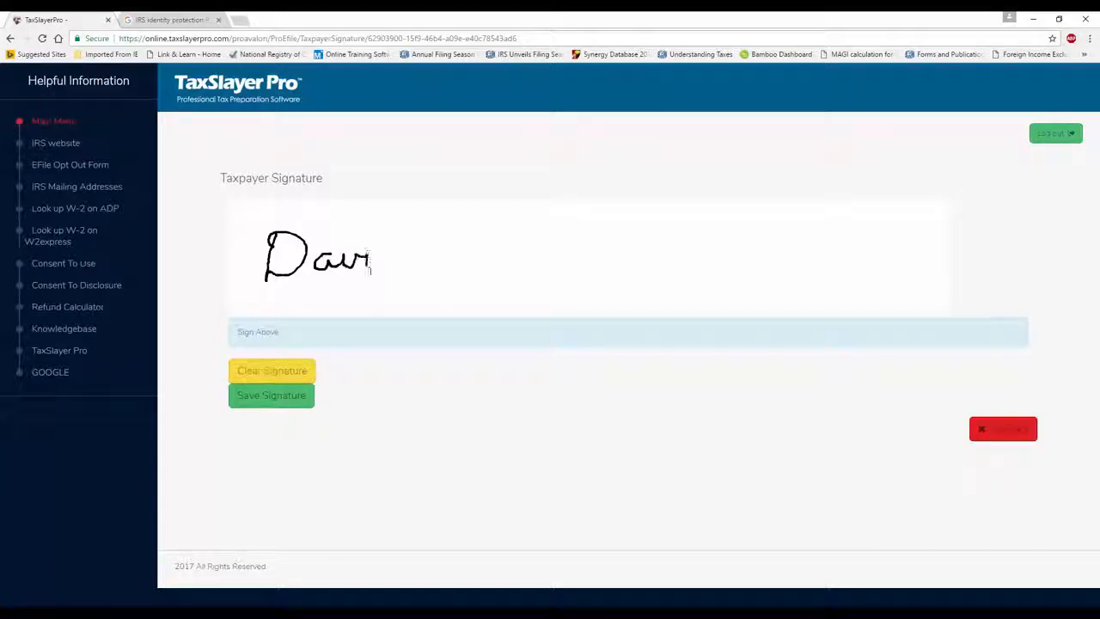
{"action": "left_click_drag", "start_coordinate": [369, 266], "coordinate": [399, 258]}
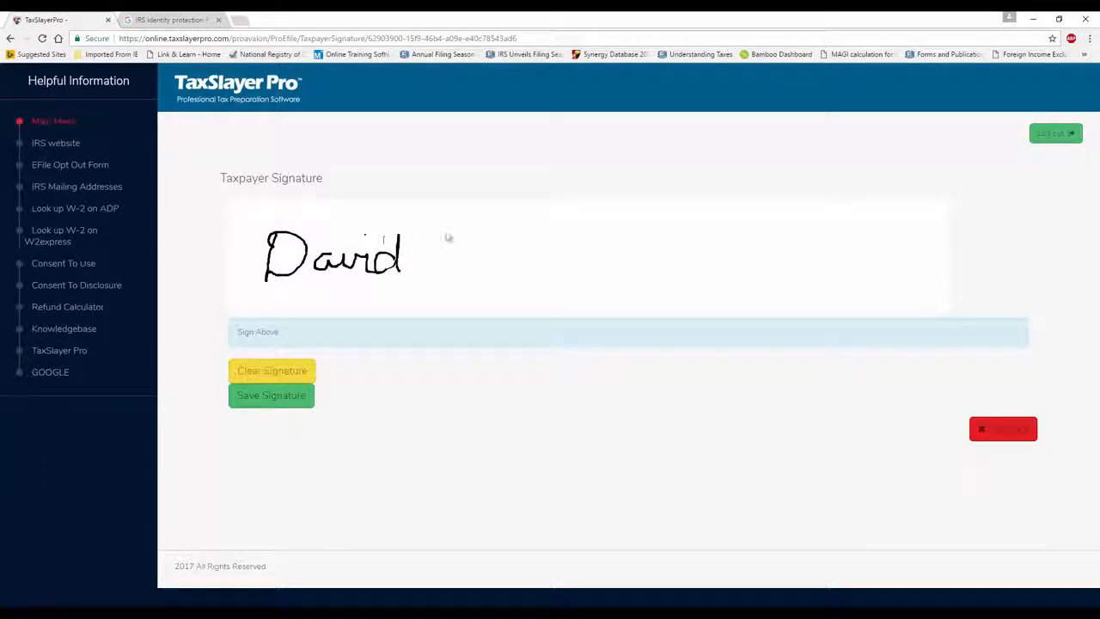
{"action": "left_click_drag", "start_coordinate": [421, 232], "coordinate": [464, 275]}
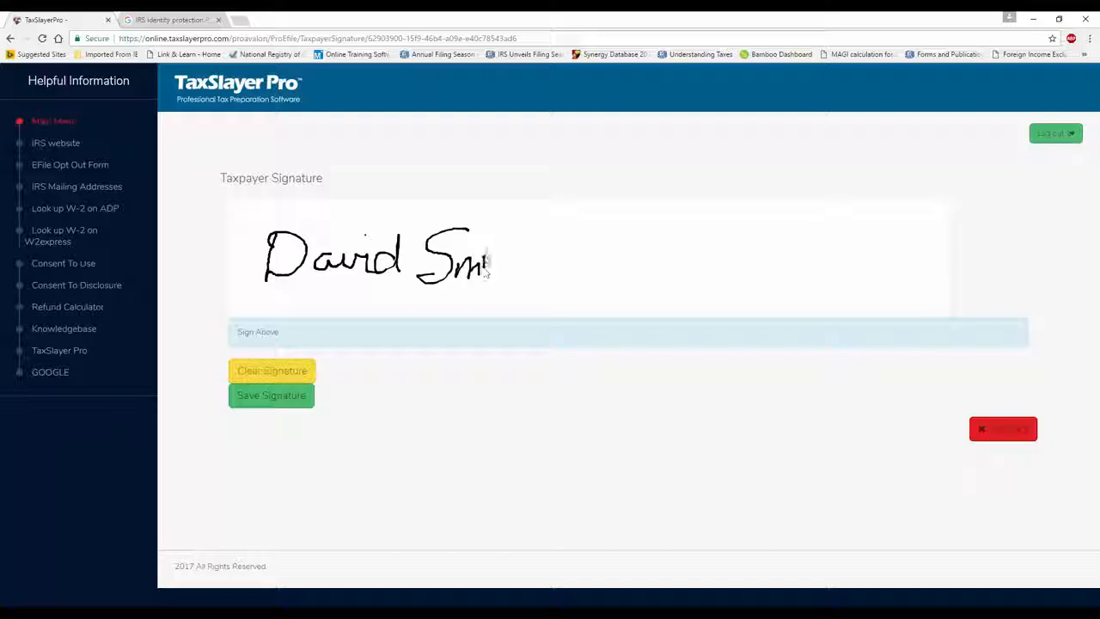
{"action": "left_click_drag", "start_coordinate": [495, 261], "coordinate": [515, 258]}
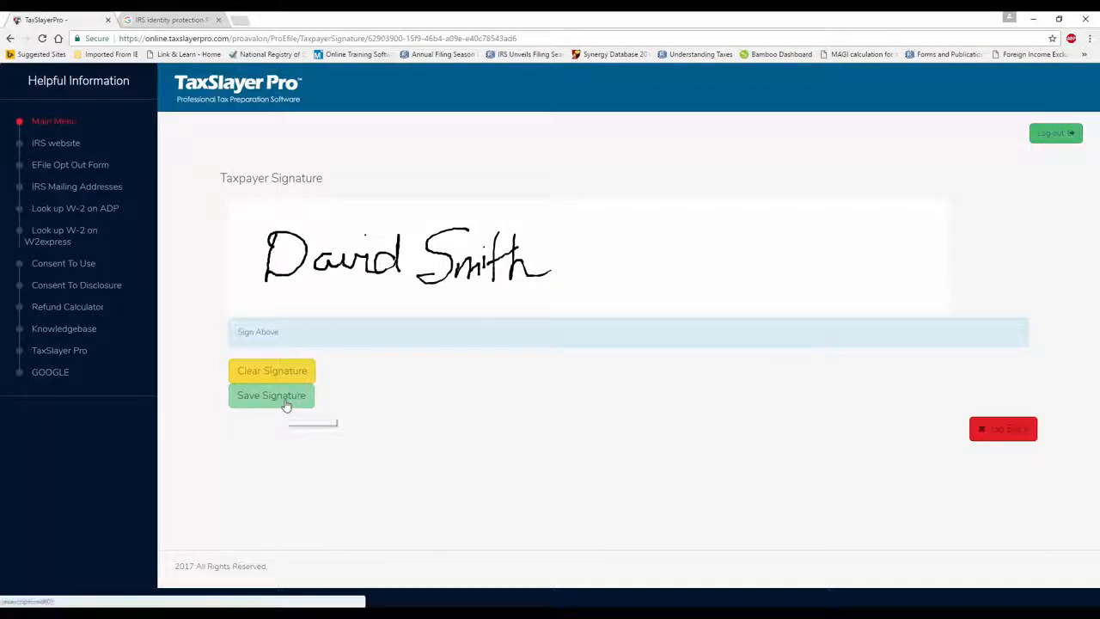
{"action": "mouse_move", "coordinate": [272, 395]}
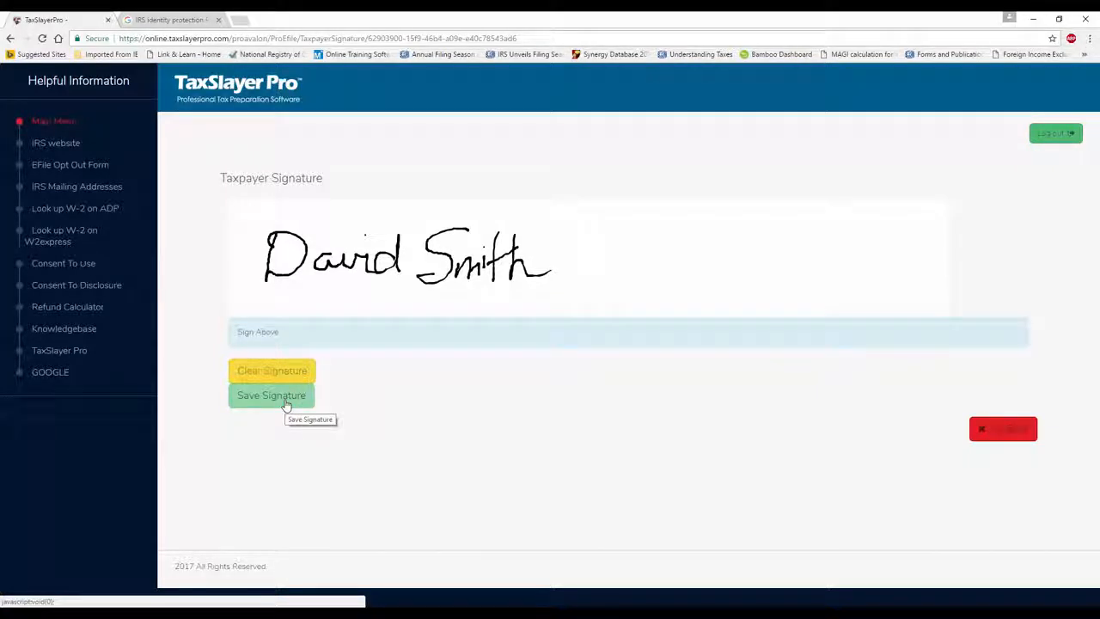
{"action": "left_click", "coordinate": [272, 395]}
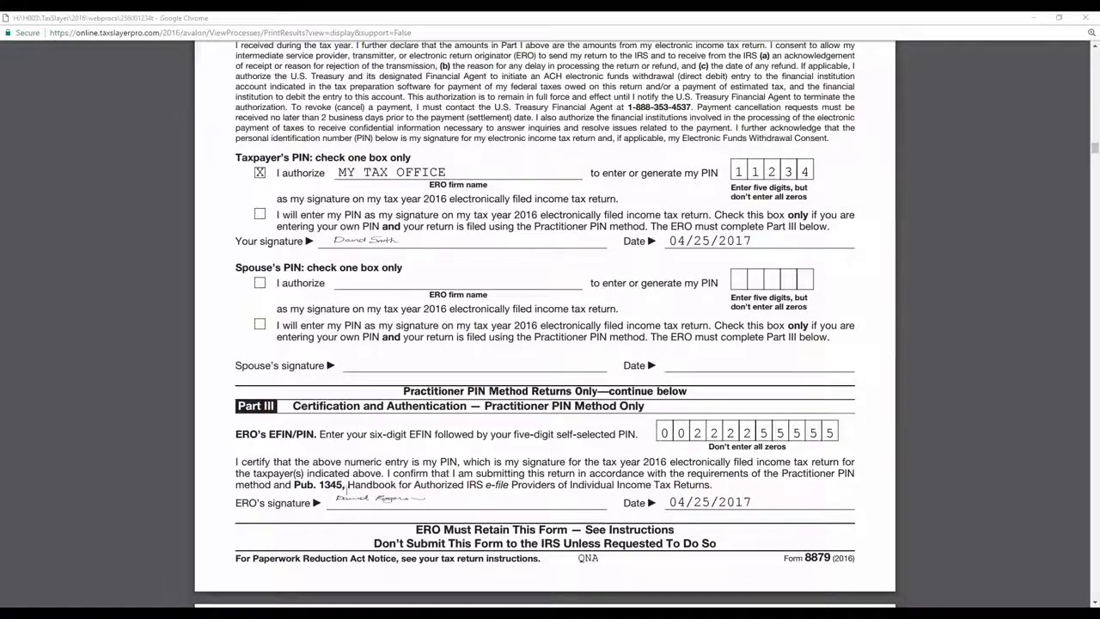
{"action": "scroll", "scroll_direction": "down", "scroll_amount": 3}
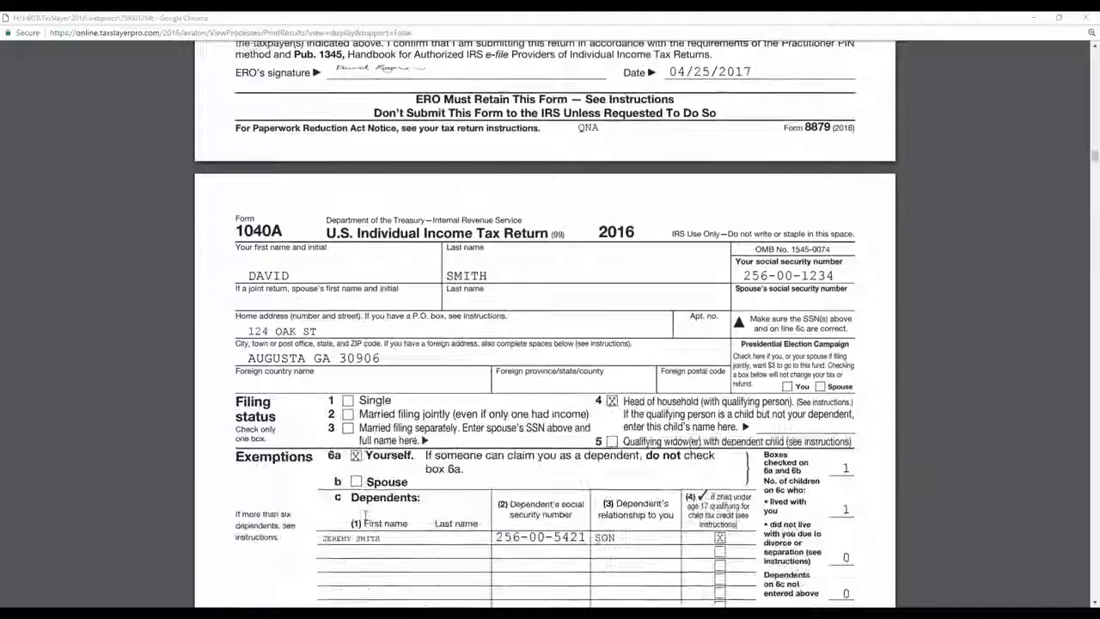
{"action": "scroll", "scroll_direction": "down", "scroll_amount": 3}
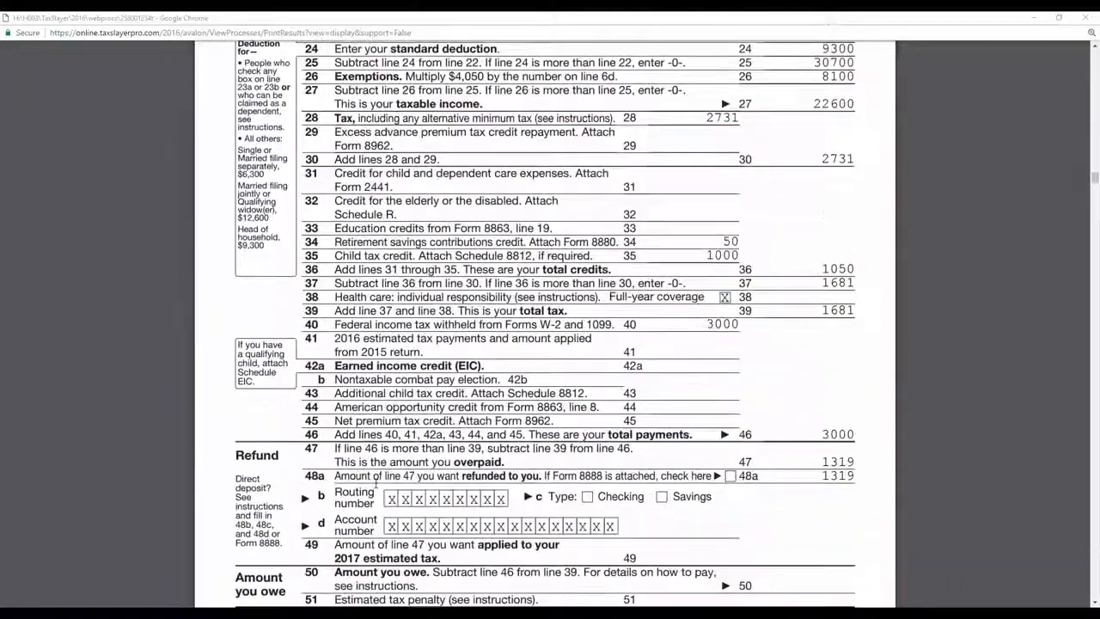
{"action": "scroll", "scroll_direction": "down", "scroll_amount": 3}
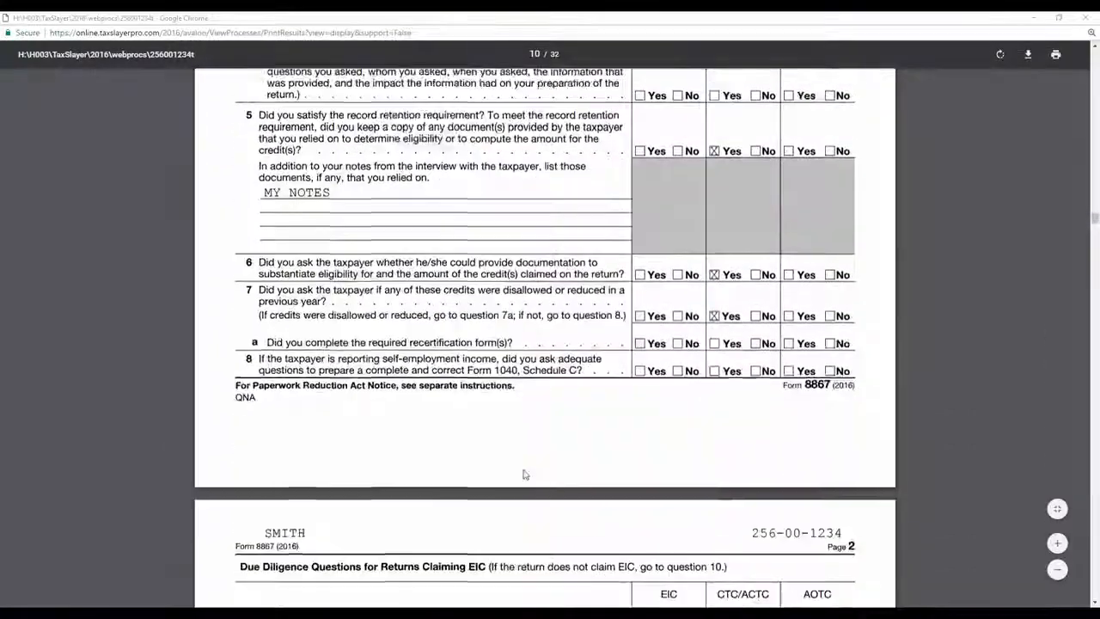
{"action": "scroll", "scroll_direction": "down", "scroll_amount": 3}
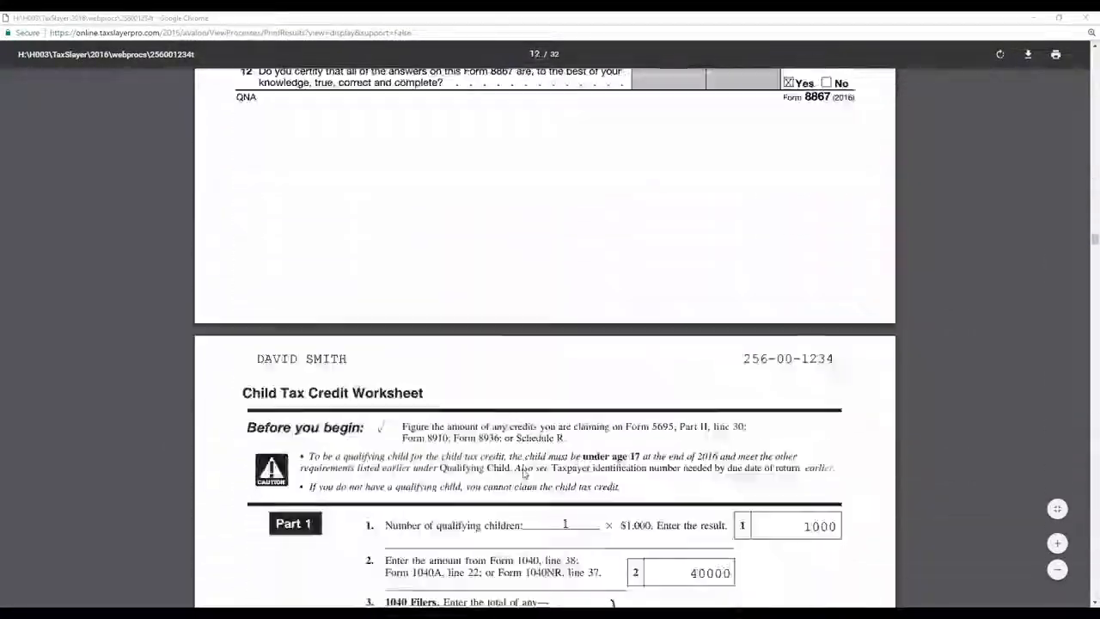
{"action": "scroll", "scroll_direction": "down", "scroll_amount": 3}
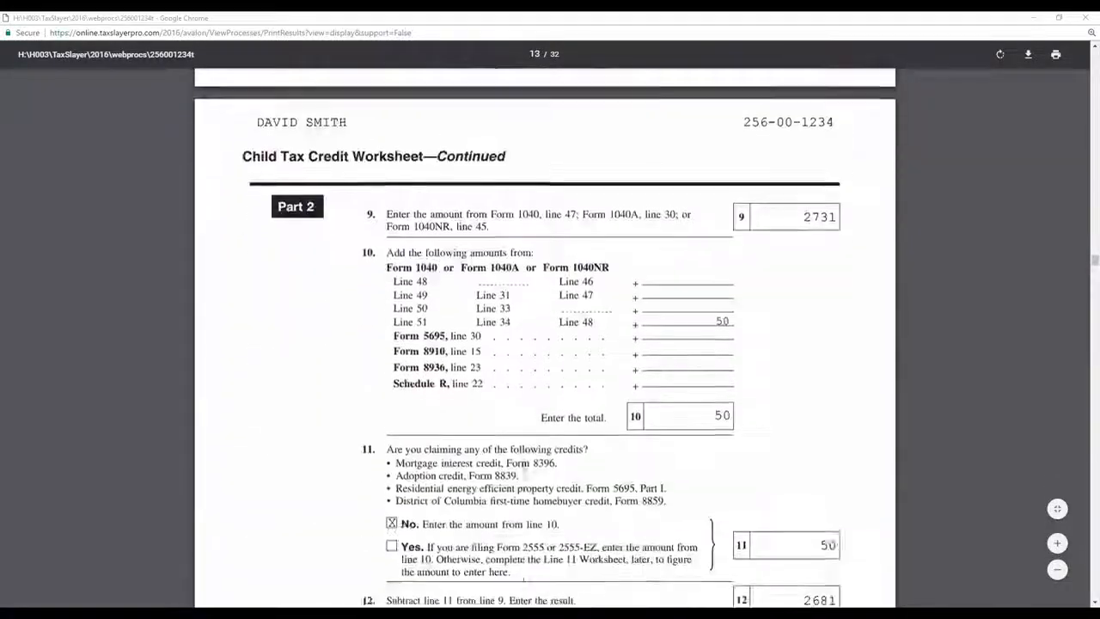
{"action": "scroll", "scroll_direction": "down", "scroll_amount": 3}
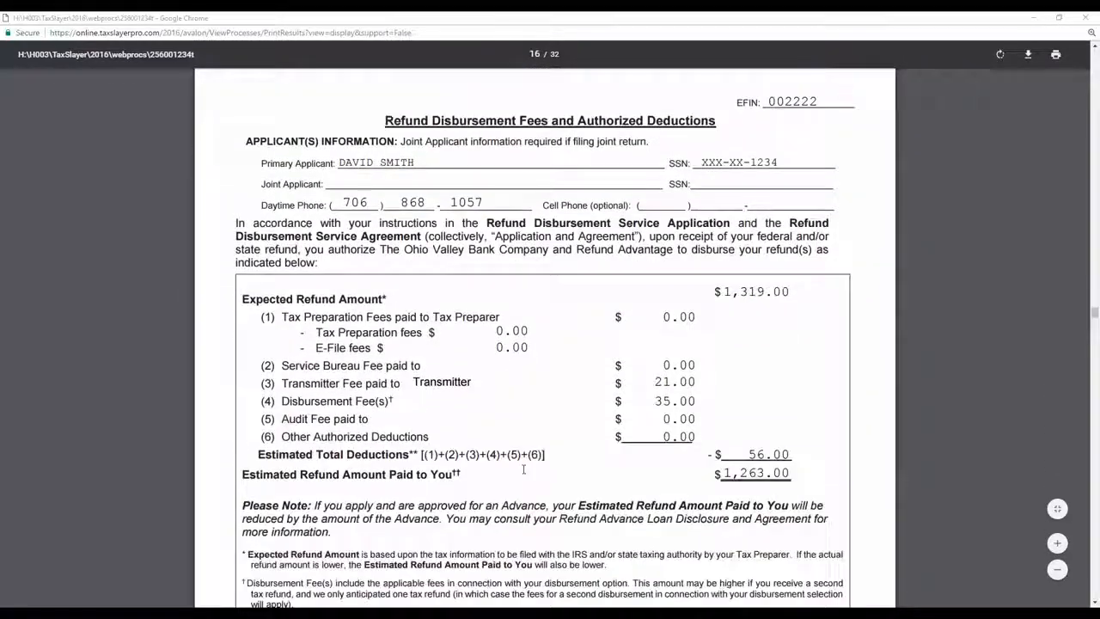
{"action": "scroll", "scroll_direction": "down", "scroll_amount": 3}
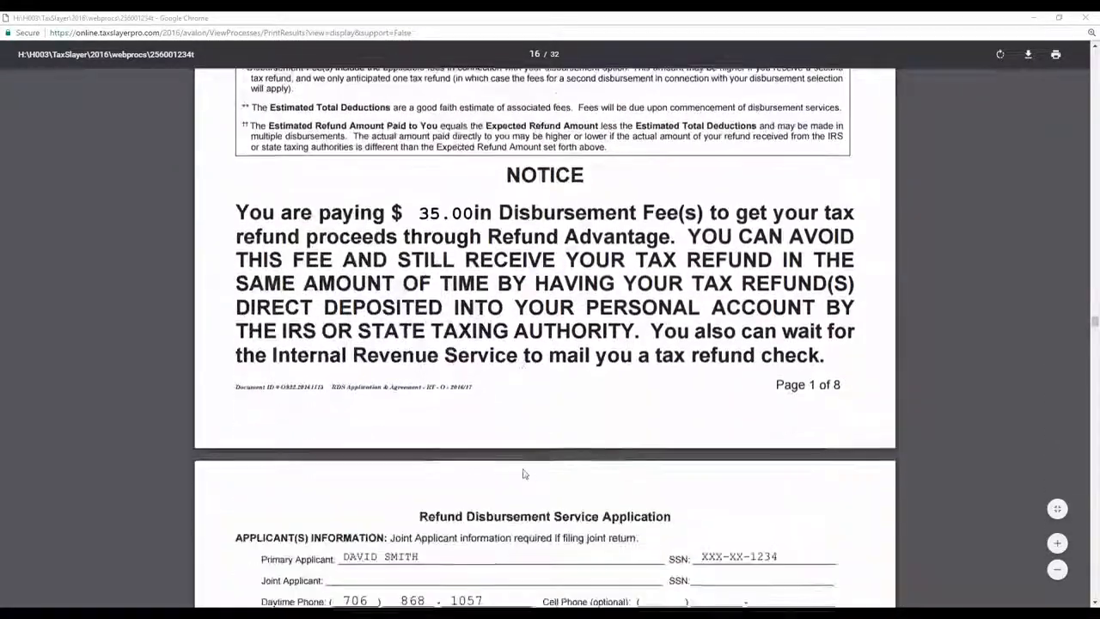
{"action": "scroll", "scroll_direction": "down", "scroll_amount": 3}
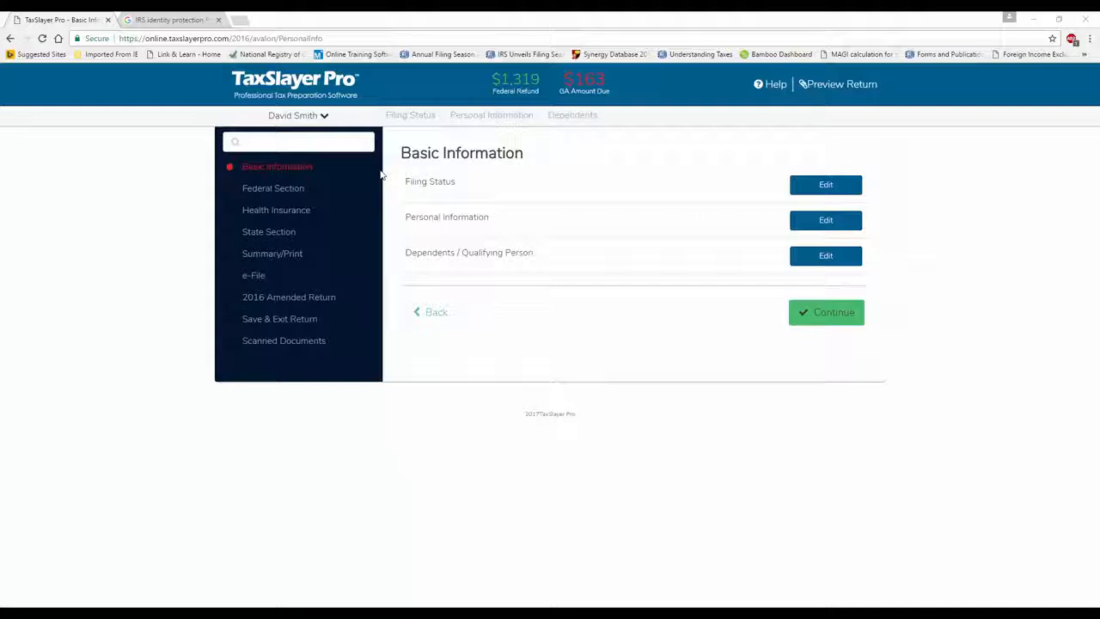
{"action": "mouse_move", "coordinate": [381, 208]}
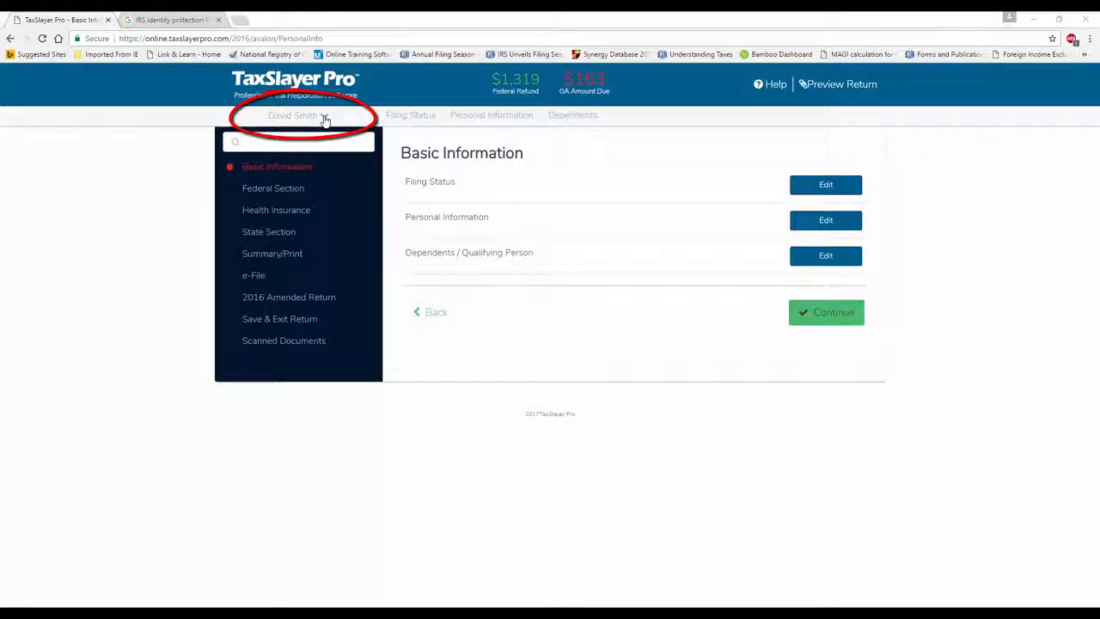
Step: Choose Scanned Documents from the client name dropdown at the top
{"action": "left_click", "coordinate": [292, 115]}
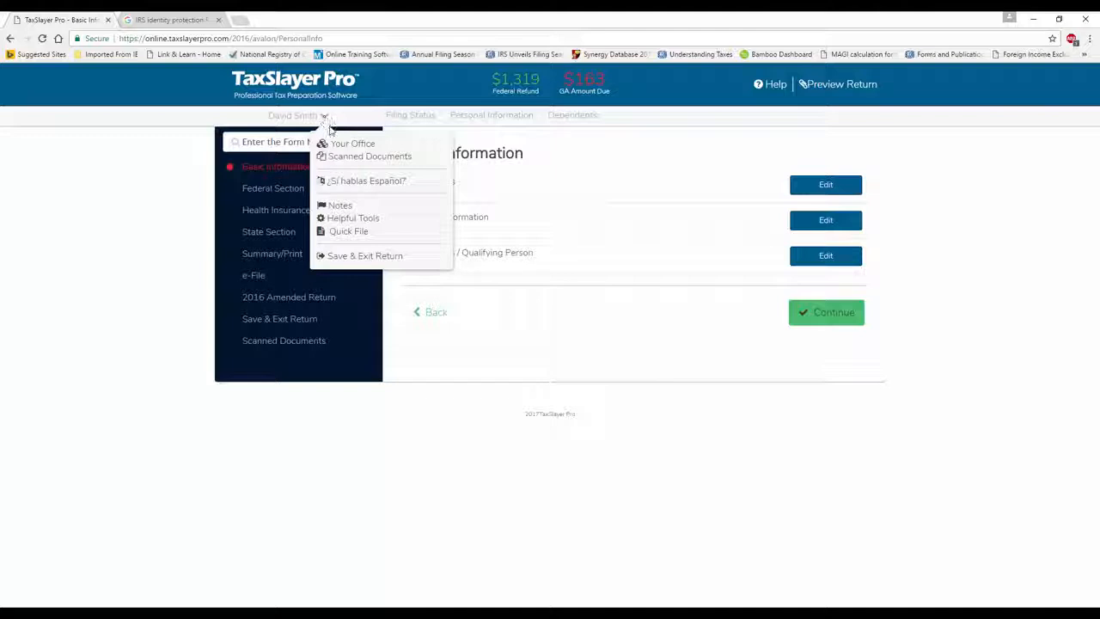
{"action": "mouse_move", "coordinate": [370, 154]}
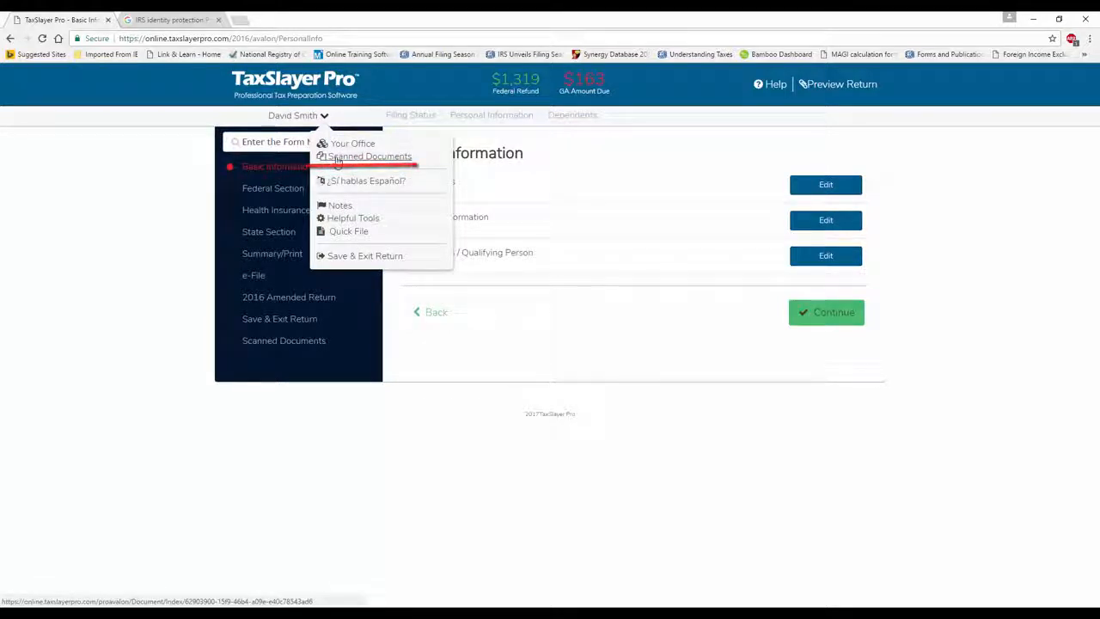
{"action": "left_click", "coordinate": [367, 155]}
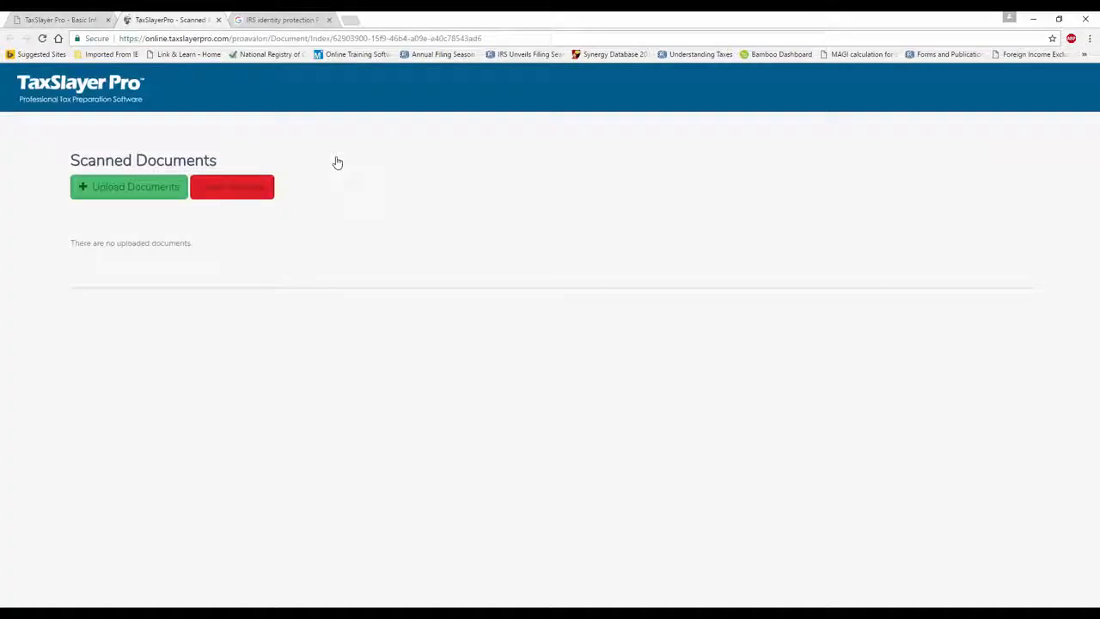
{"action": "mouse_move", "coordinate": [335, 162]}
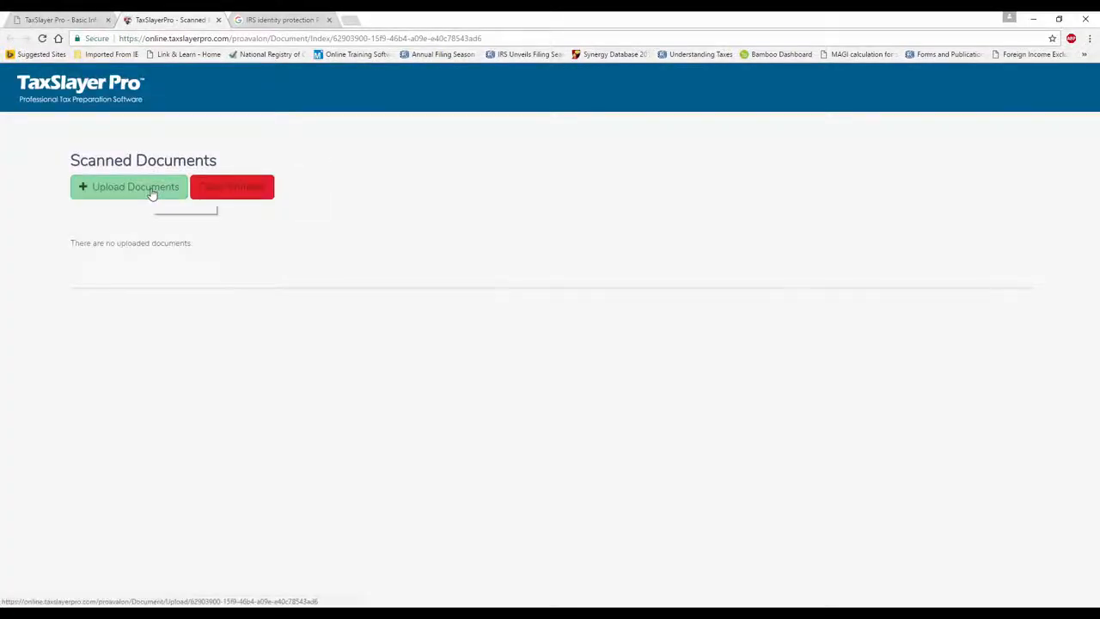
{"action": "mouse_move", "coordinate": [151, 193]}
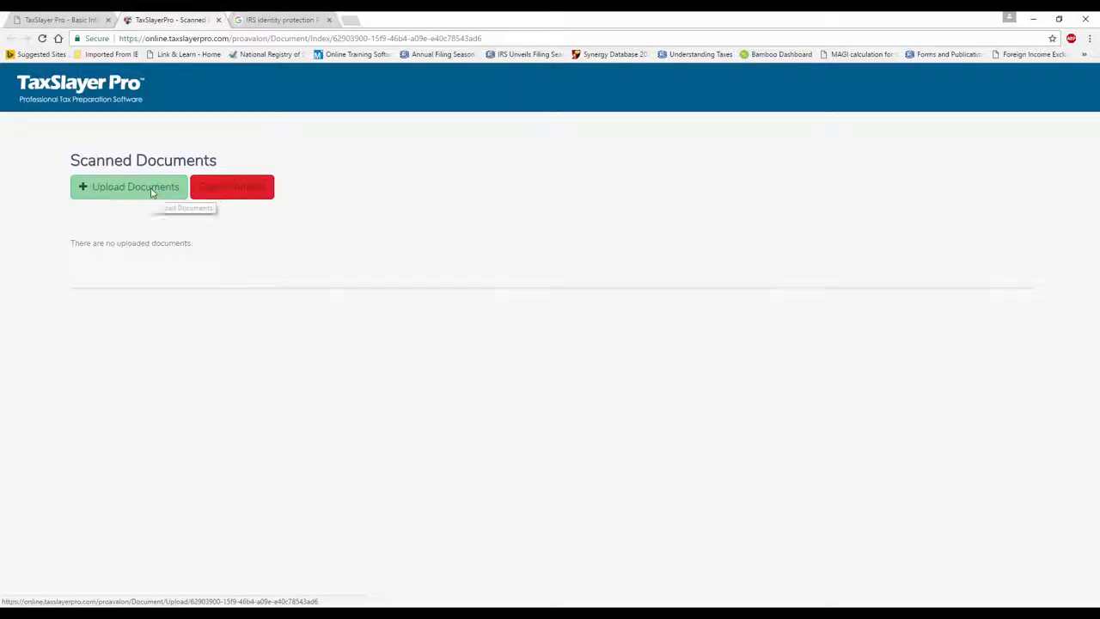
Step: Start Upload Documents from the Scanned Documents page
{"action": "left_click", "coordinate": [129, 186]}
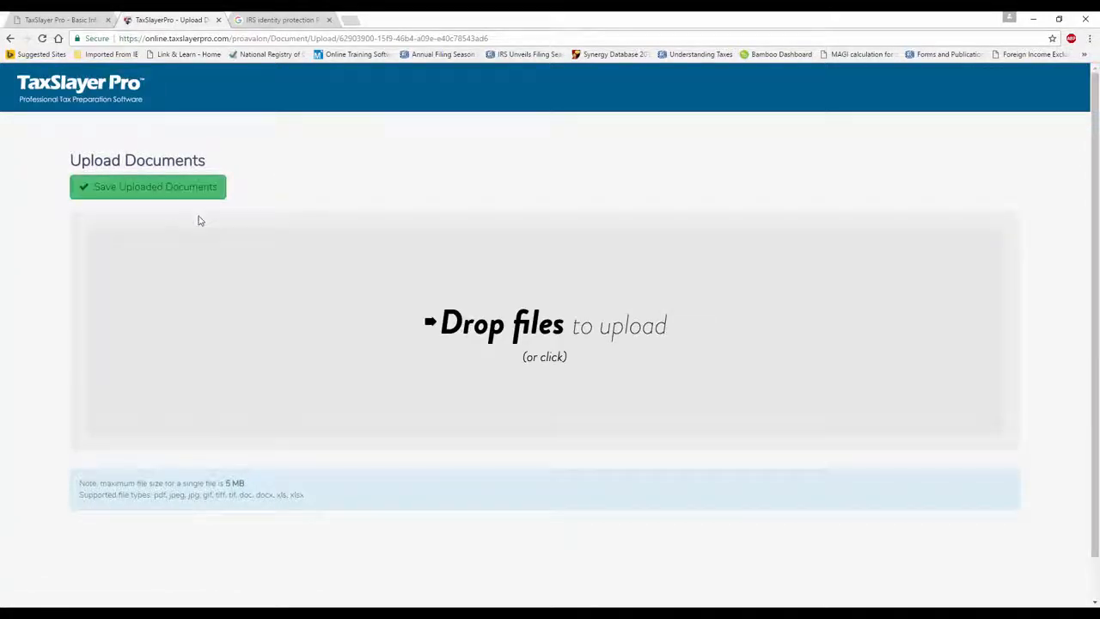
{"action": "mouse_move", "coordinate": [405, 311]}
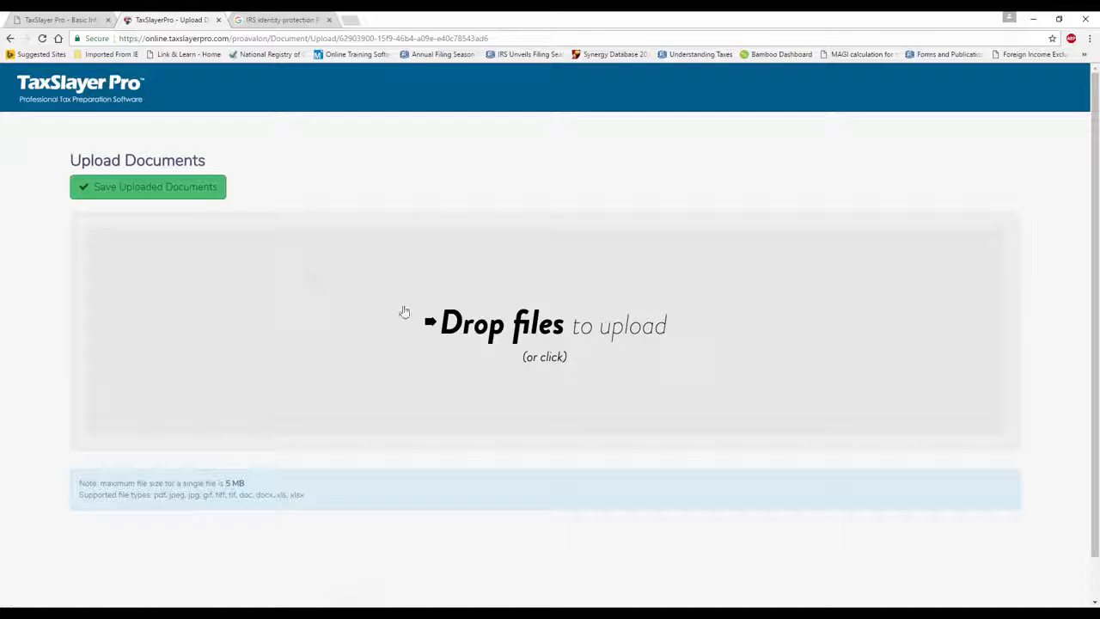
{"action": "mouse_move", "coordinate": [526, 344]}
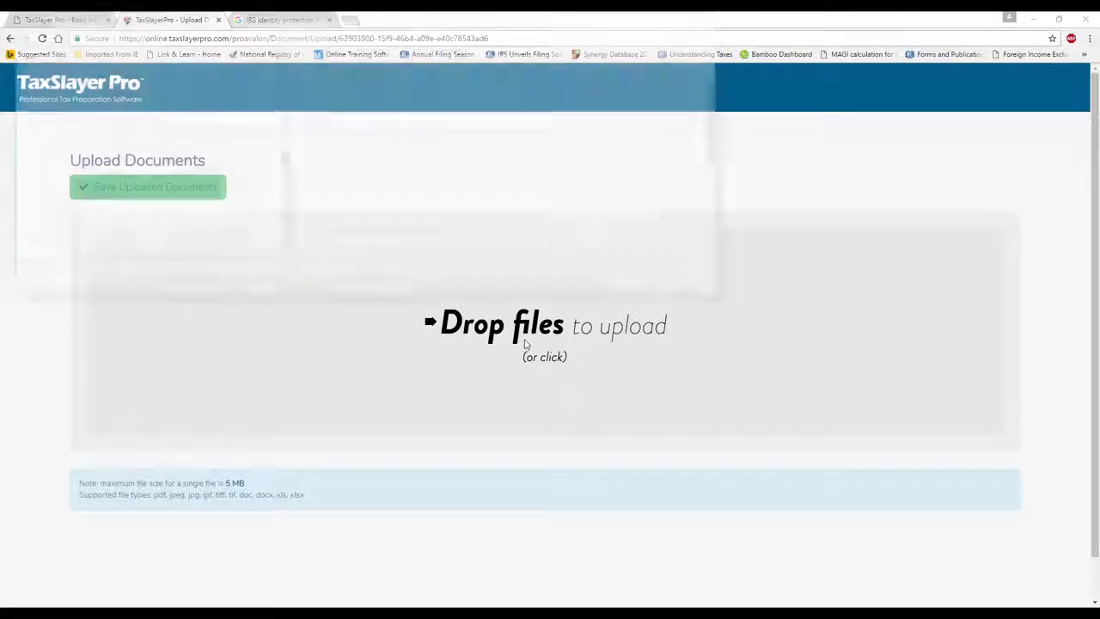
Step: Select Client Information for Demo Video.pdf from the Desktop into the upload area
{"action": "left_click", "coordinate": [545, 335]}
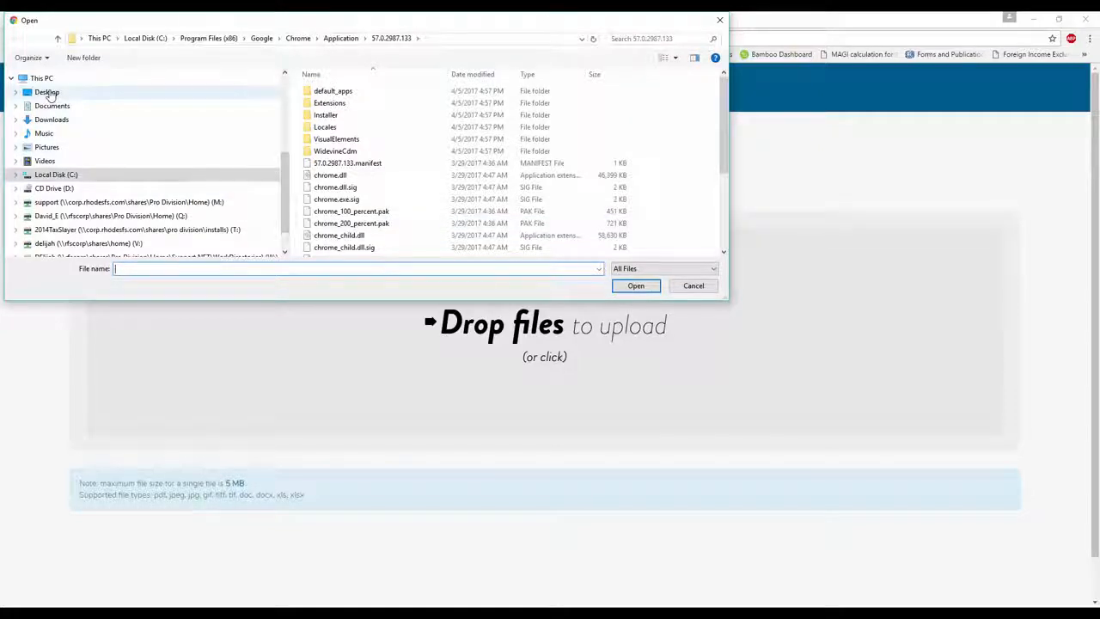
{"action": "left_click", "coordinate": [47, 93]}
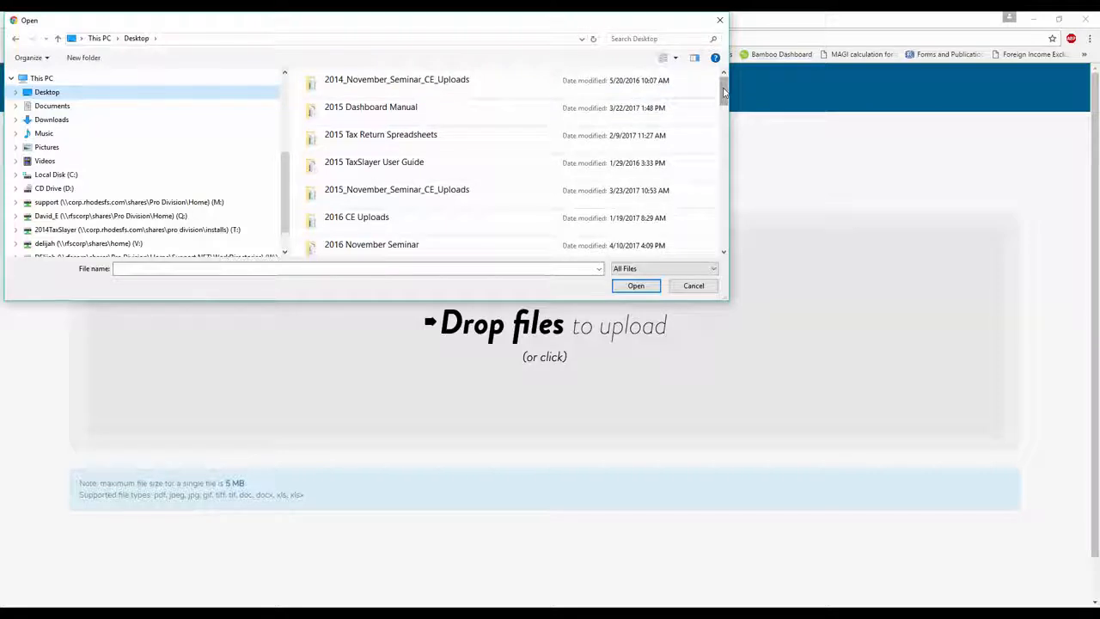
{"action": "left_click_drag", "start_coordinate": [722, 89], "coordinate": [722, 141]}
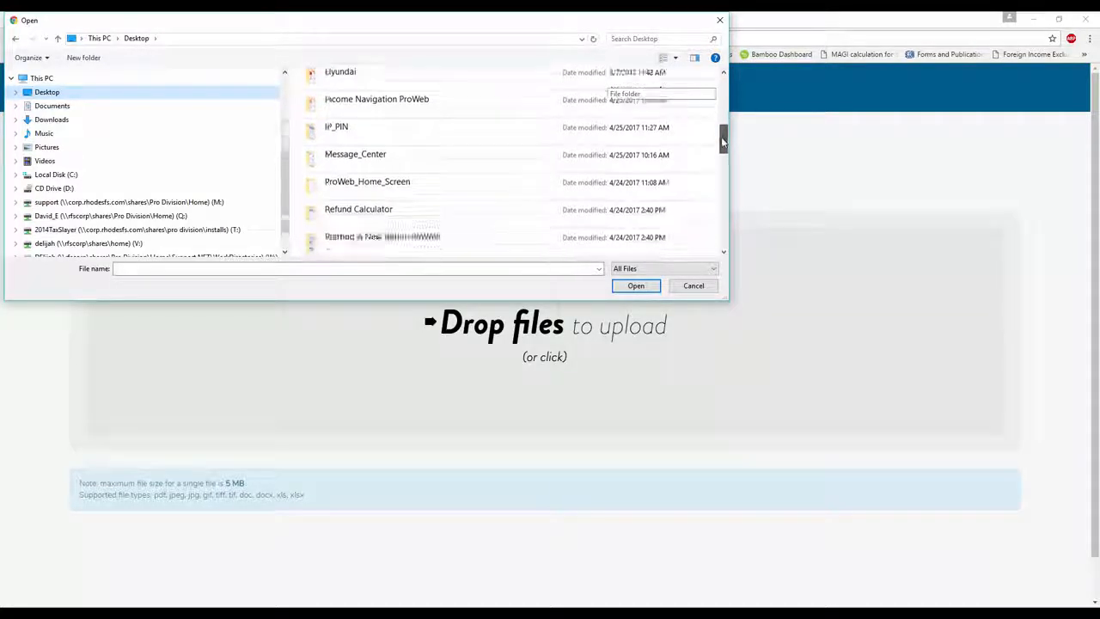
{"action": "scroll", "scroll_direction": "down", "scroll_amount": 3}
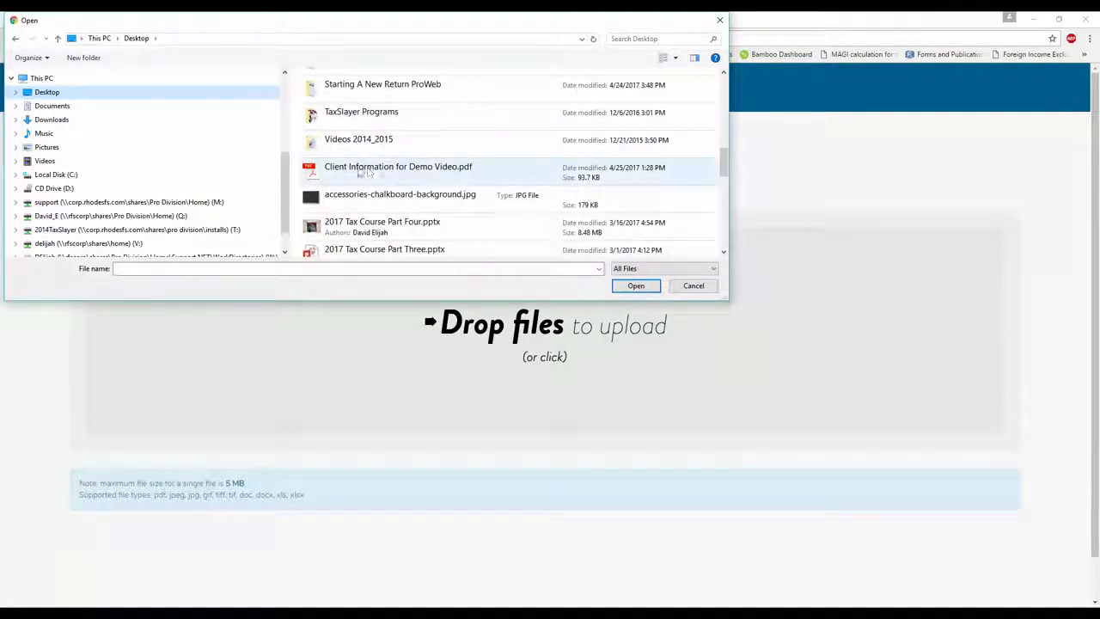
{"action": "left_click", "coordinate": [399, 165]}
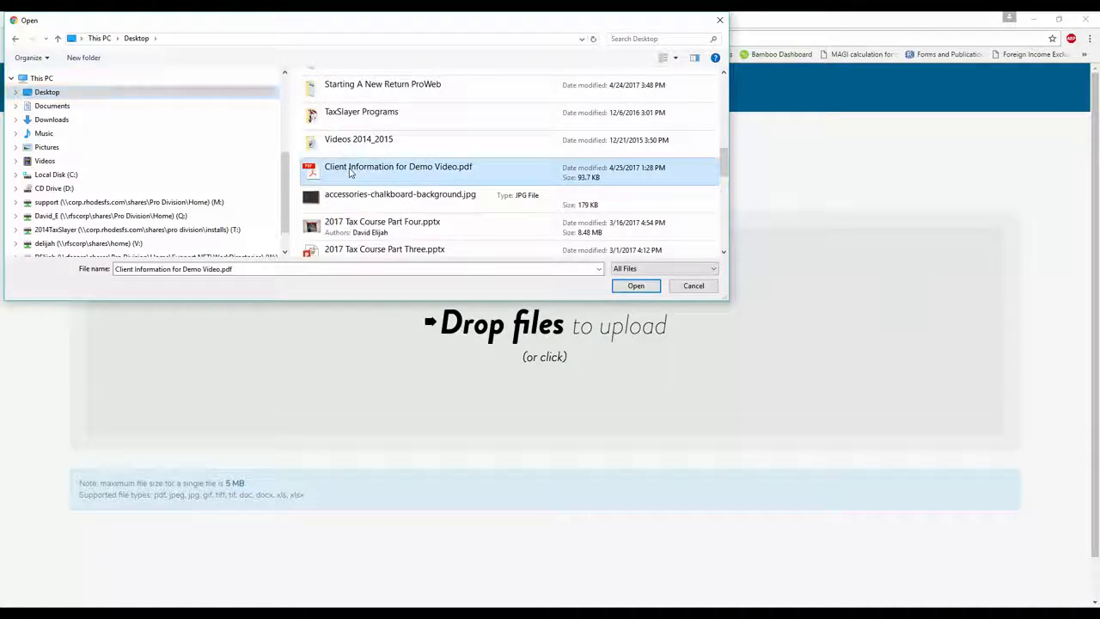
{"action": "left_click", "coordinate": [636, 286]}
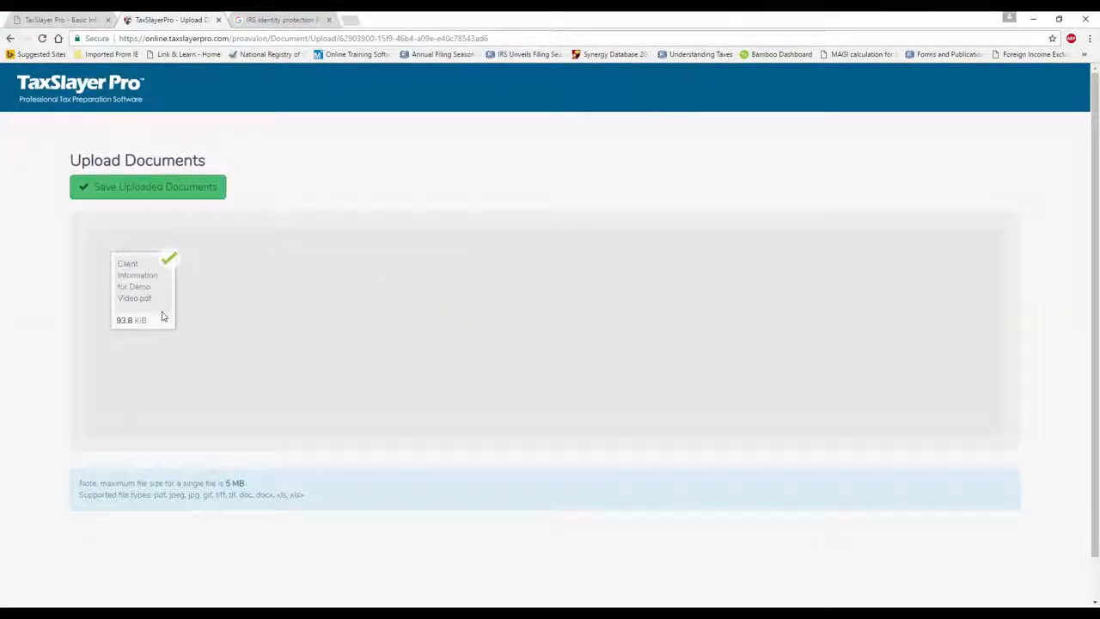
{"action": "mouse_move", "coordinate": [186, 232]}
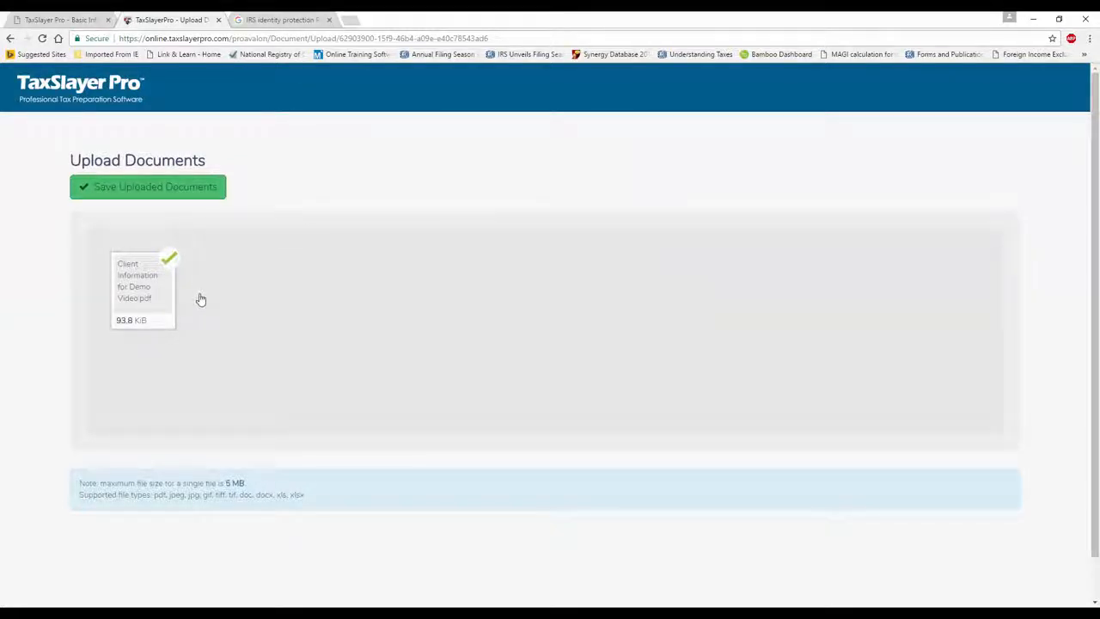
{"action": "mouse_move", "coordinate": [200, 300]}
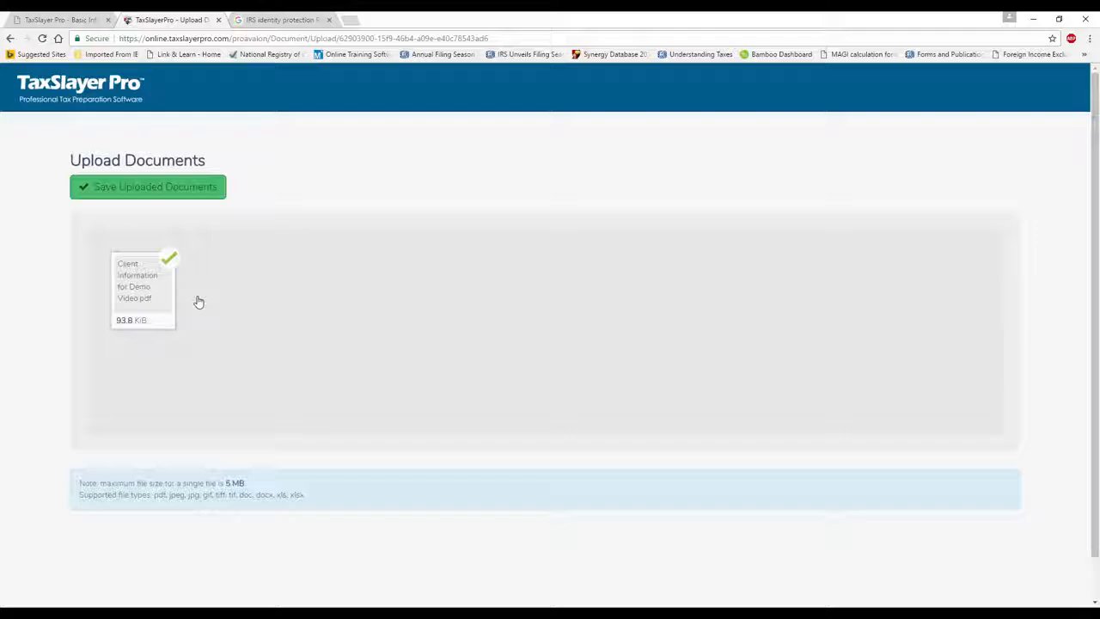
Step: Save the uploaded PDF to the return and go back to the Office Client List
{"action": "left_click", "coordinate": [148, 186]}
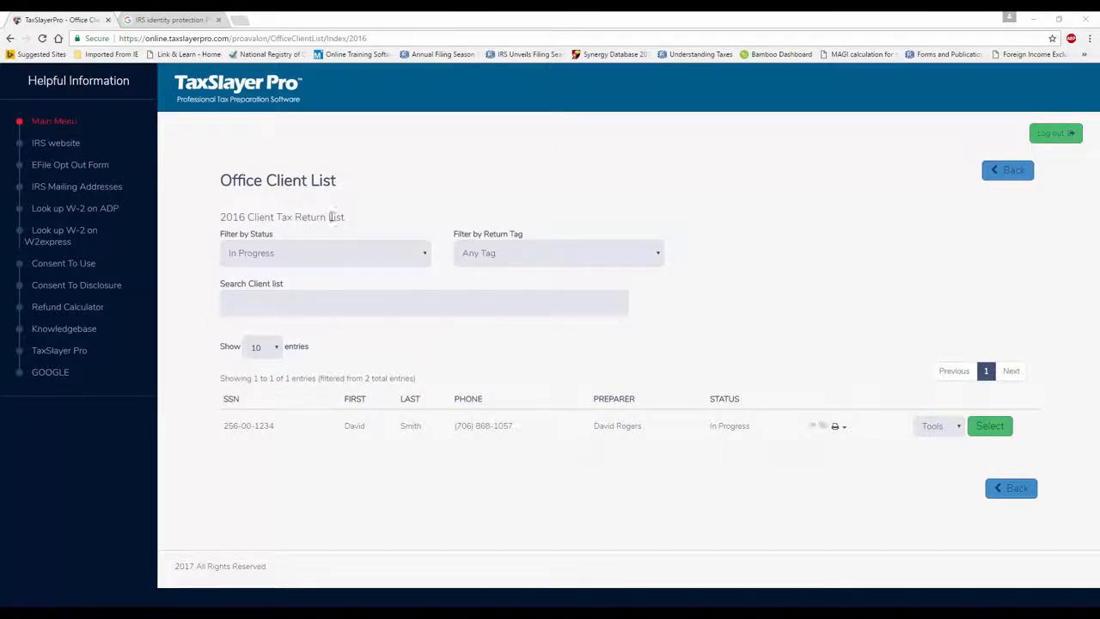
{"action": "mouse_move", "coordinate": [805, 389]}
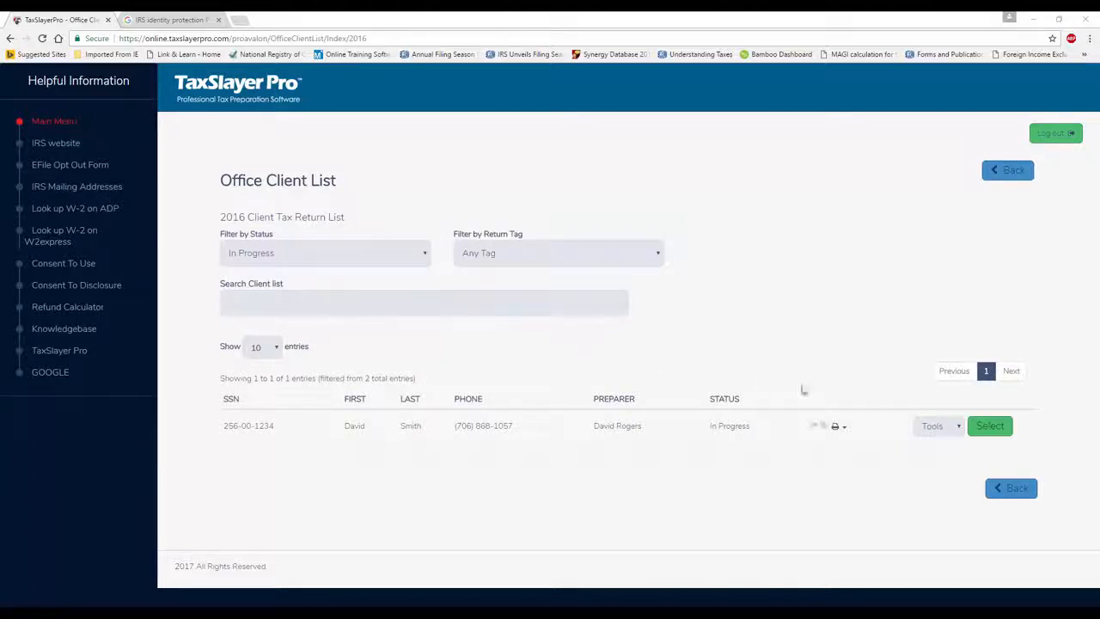
{"action": "mouse_move", "coordinate": [743, 466]}
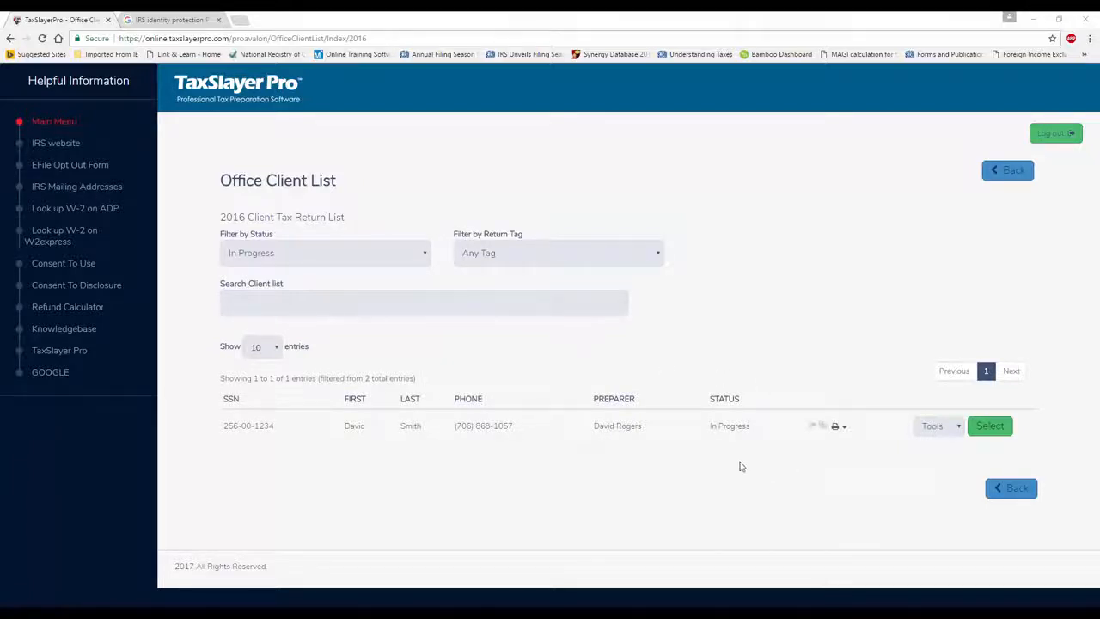
{"action": "mouse_move", "coordinate": [898, 454]}
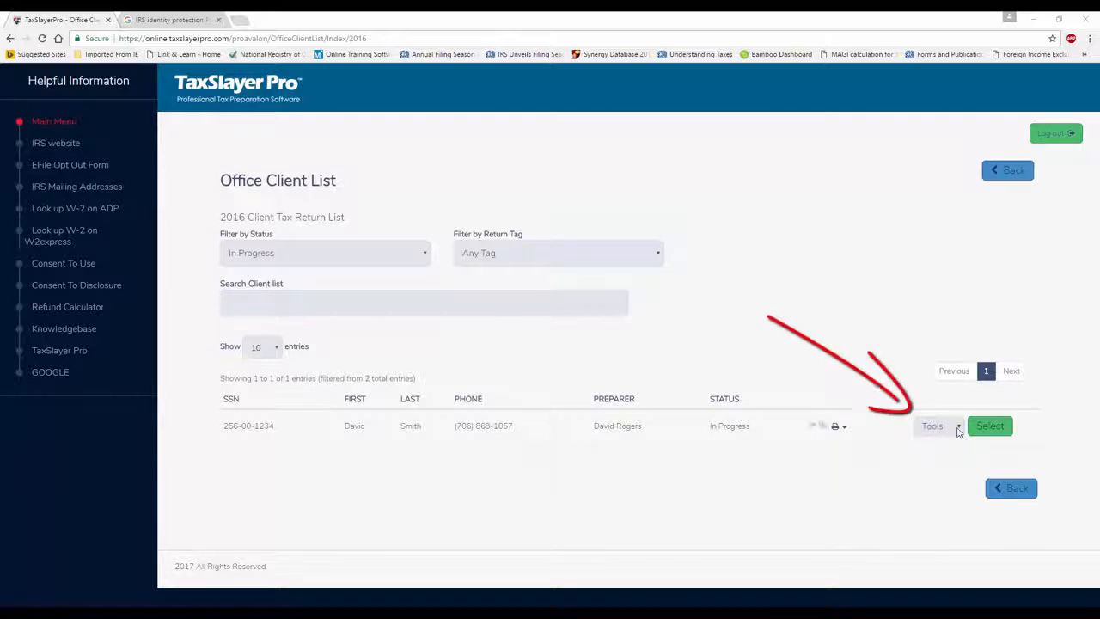
Step: Choose Scanned Documents from the Tools dropdown of the client's return
{"action": "left_click", "coordinate": [931, 426]}
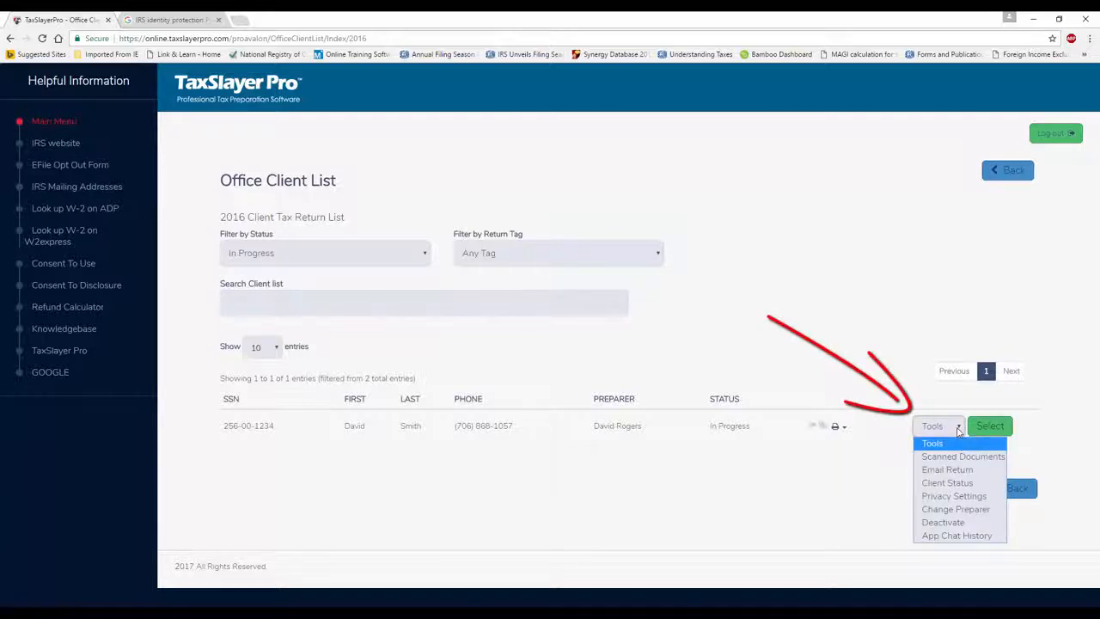
{"action": "mouse_move", "coordinate": [962, 457]}
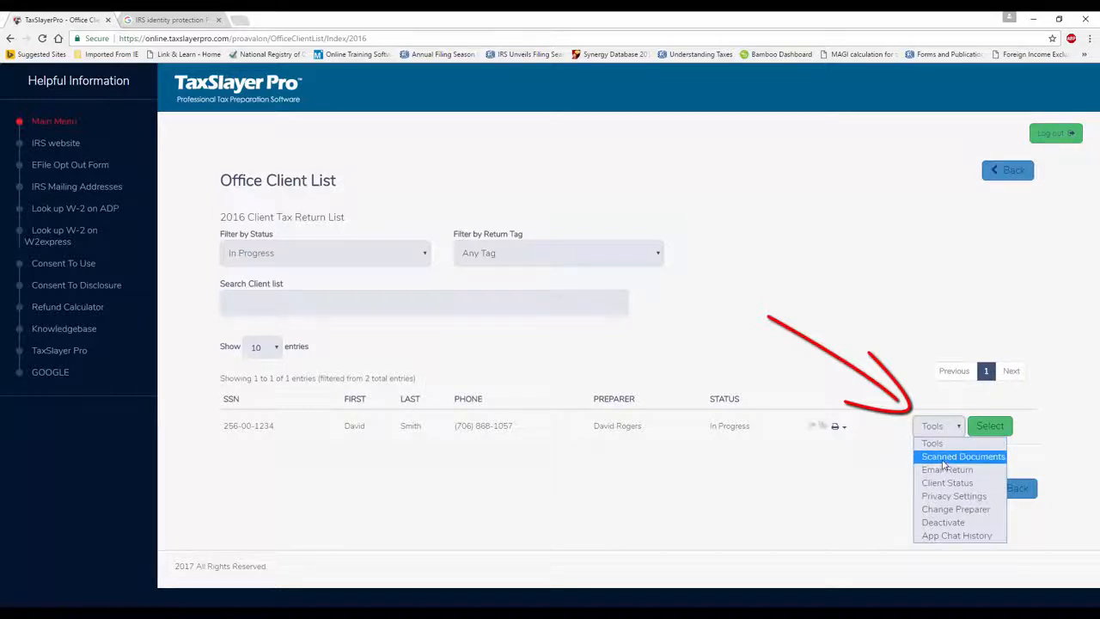
{"action": "left_click", "coordinate": [963, 457]}
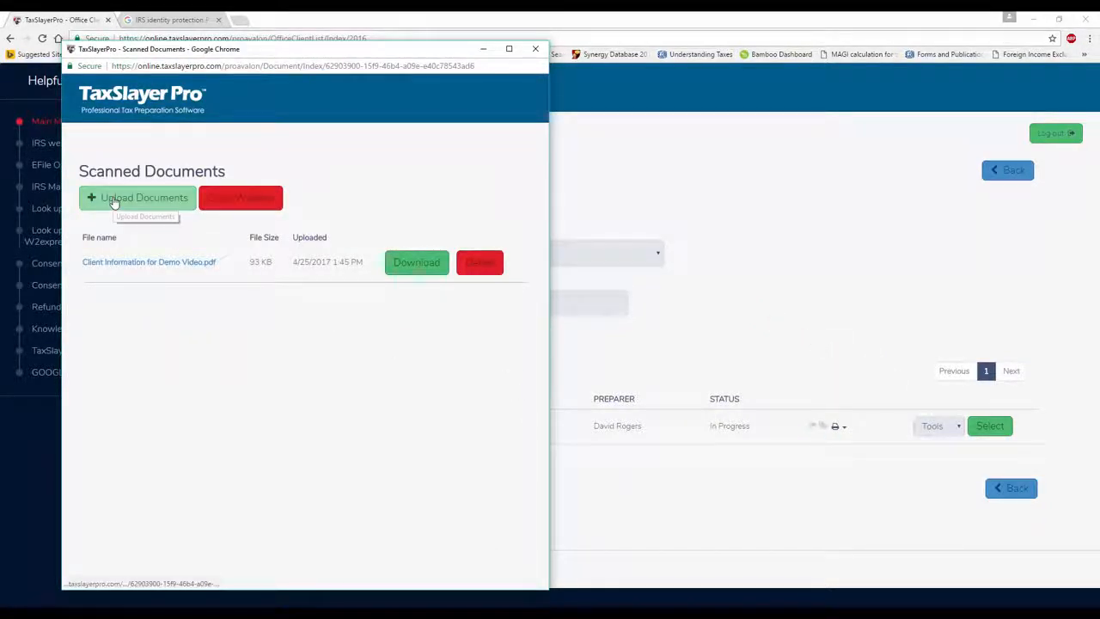
Step: Start a new document upload and browse the computer's folders for the client's file
{"action": "left_click", "coordinate": [137, 197]}
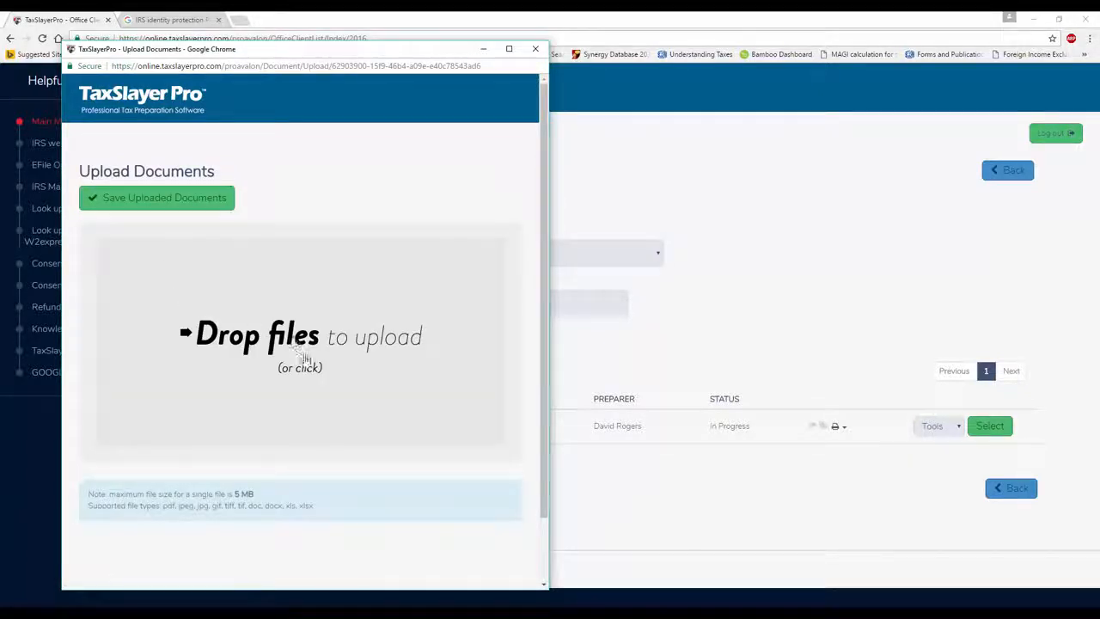
{"action": "left_click", "coordinate": [300, 335]}
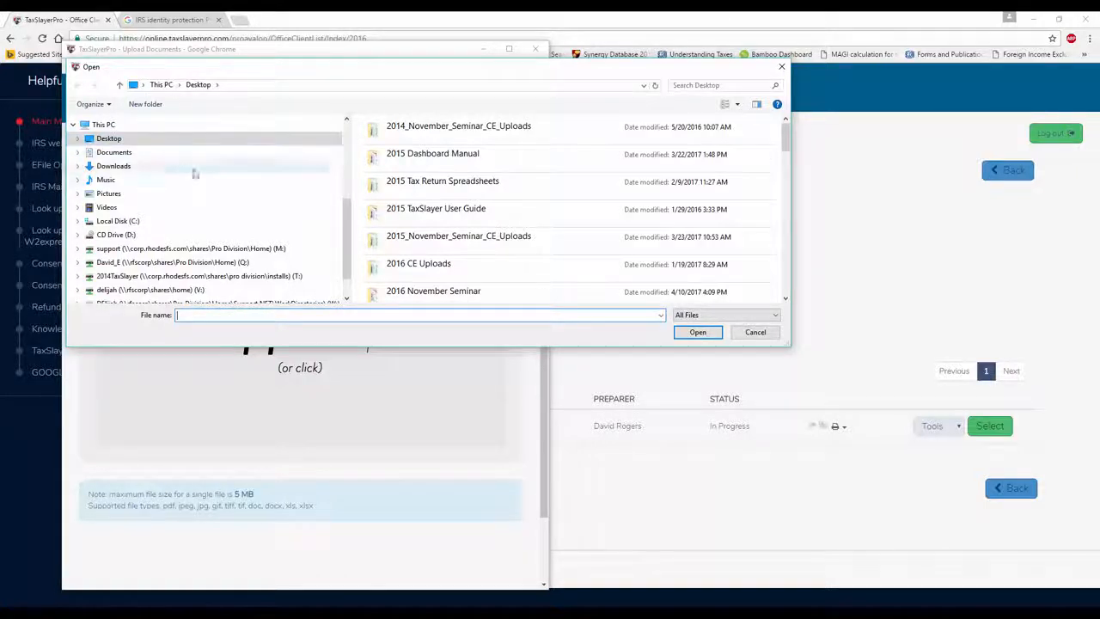
{"action": "left_click", "coordinate": [754, 332]}
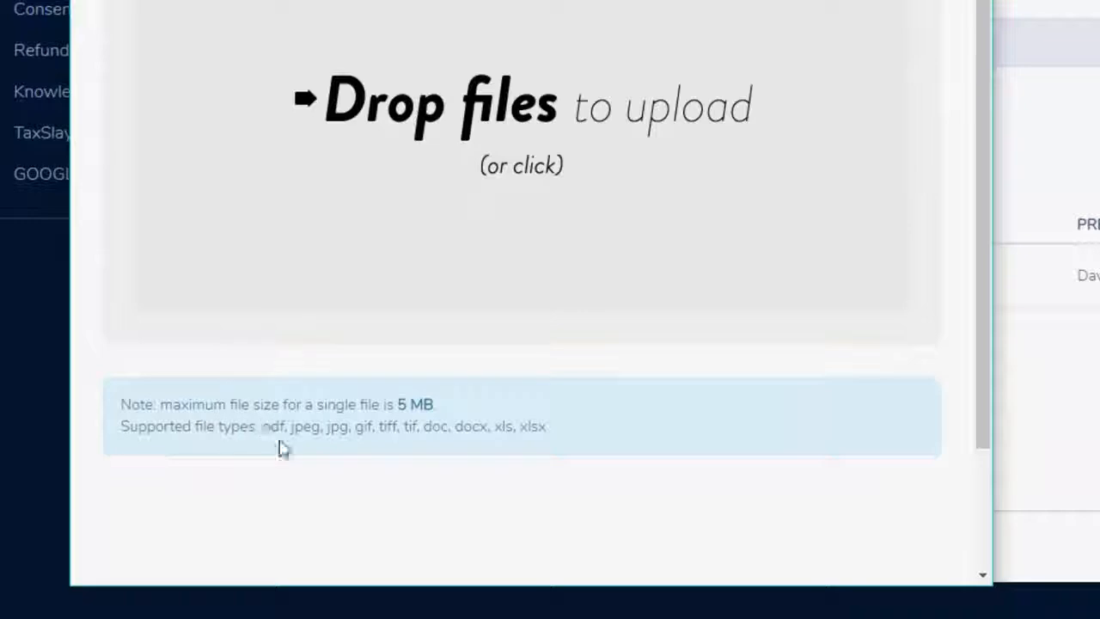
{"action": "mouse_move", "coordinate": [370, 443]}
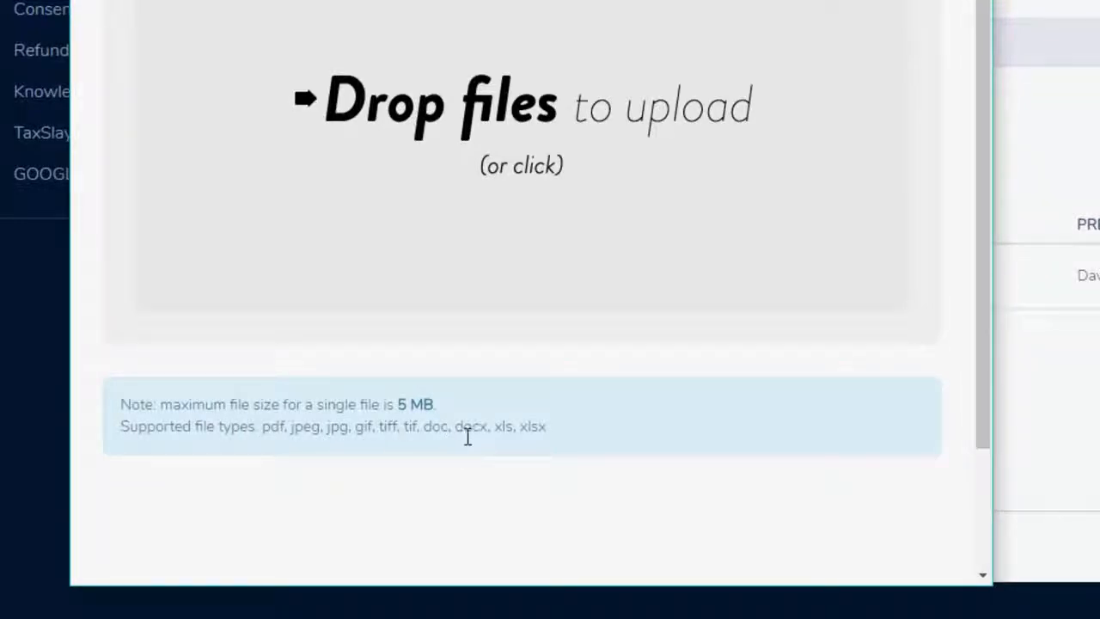
{"action": "mouse_move", "coordinate": [533, 447]}
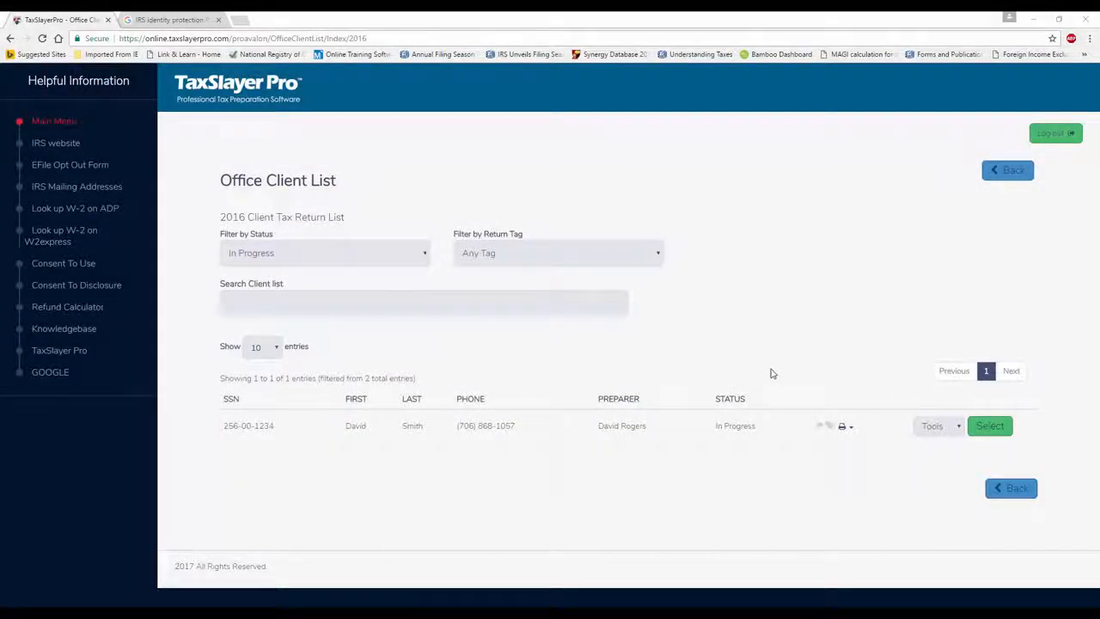
{"action": "mouse_move", "coordinate": [818, 385]}
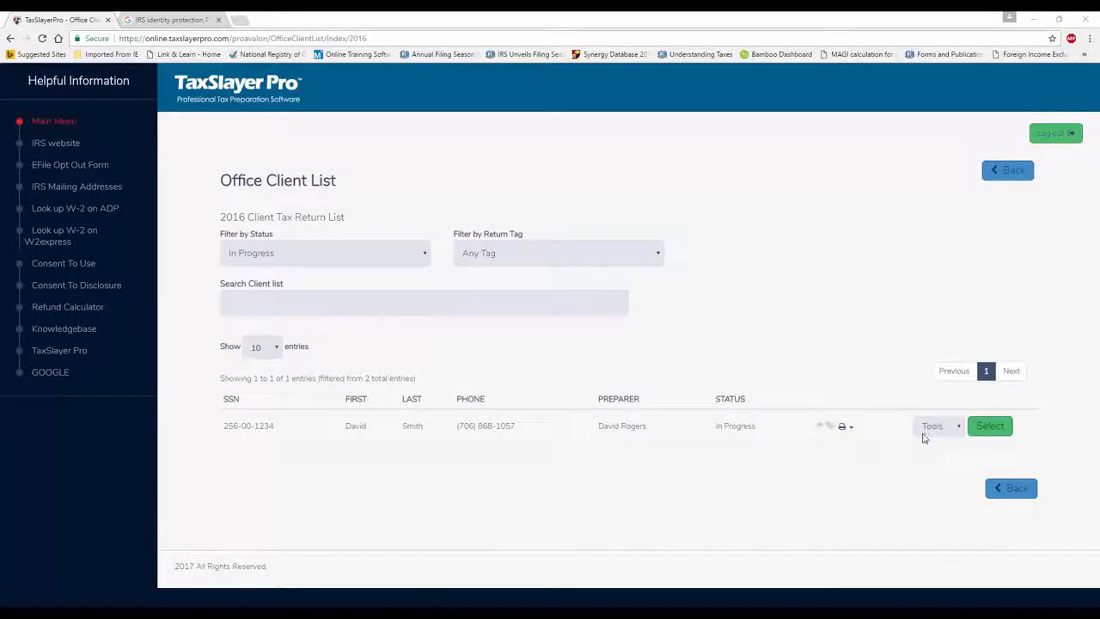
{"action": "mouse_move", "coordinate": [937, 427]}
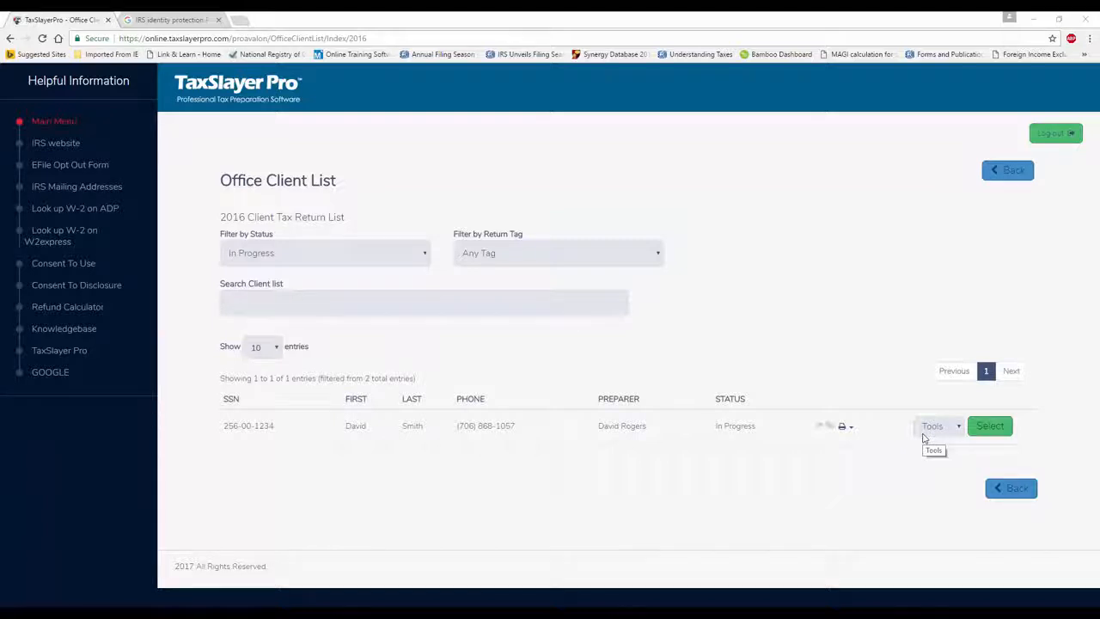
{"action": "mouse_move", "coordinate": [901, 443]}
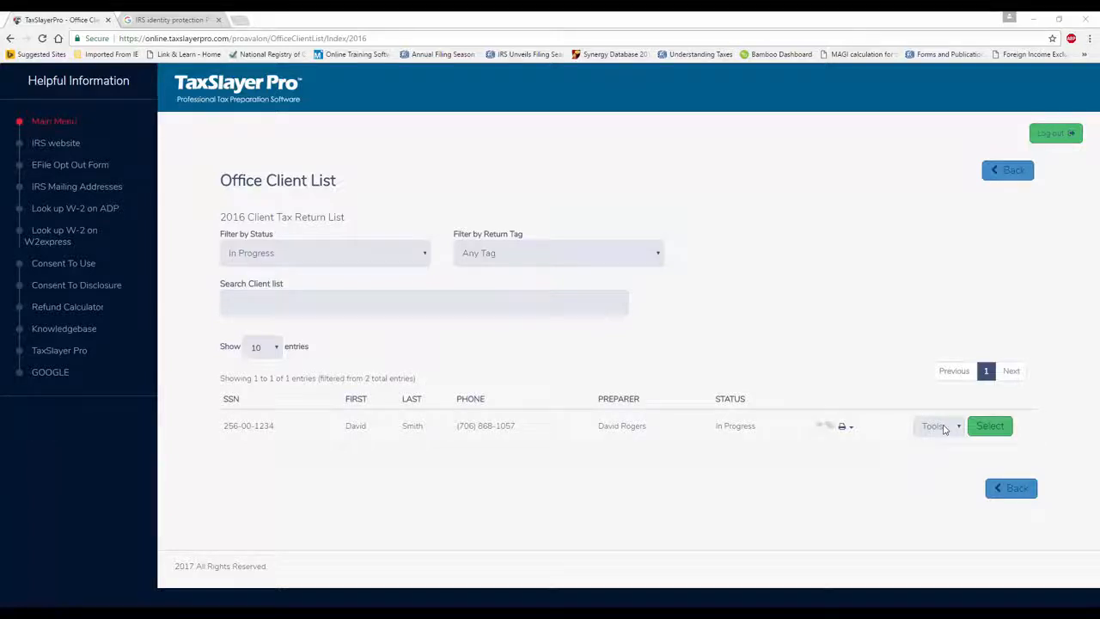
Step: Choose Email Return from the Tools actions on the client's row
{"action": "left_click", "coordinate": [937, 426]}
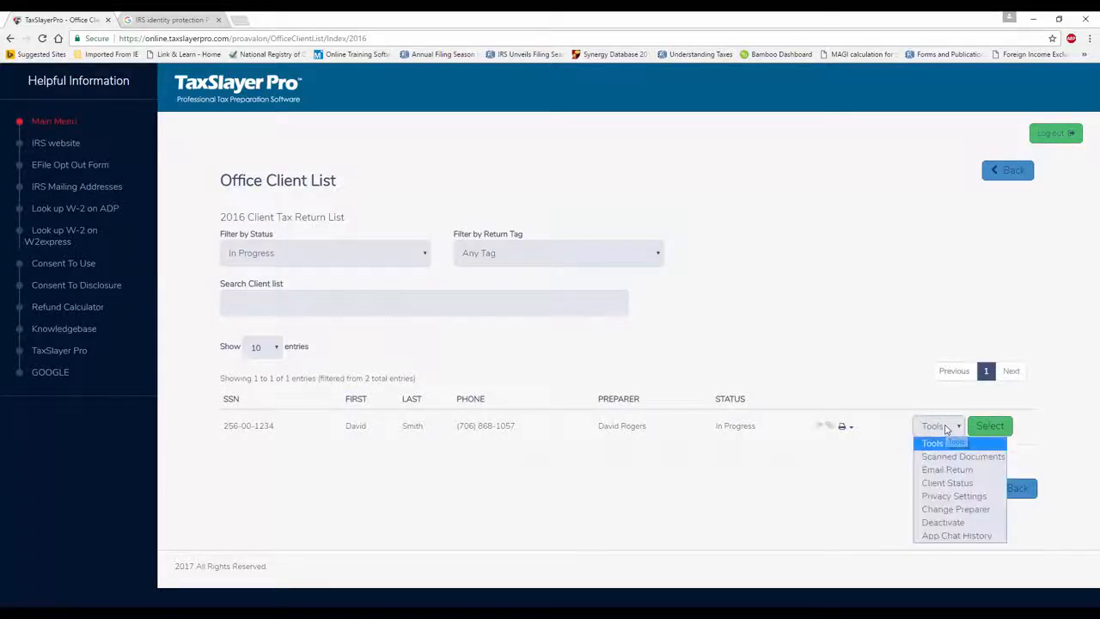
{"action": "mouse_move", "coordinate": [947, 470]}
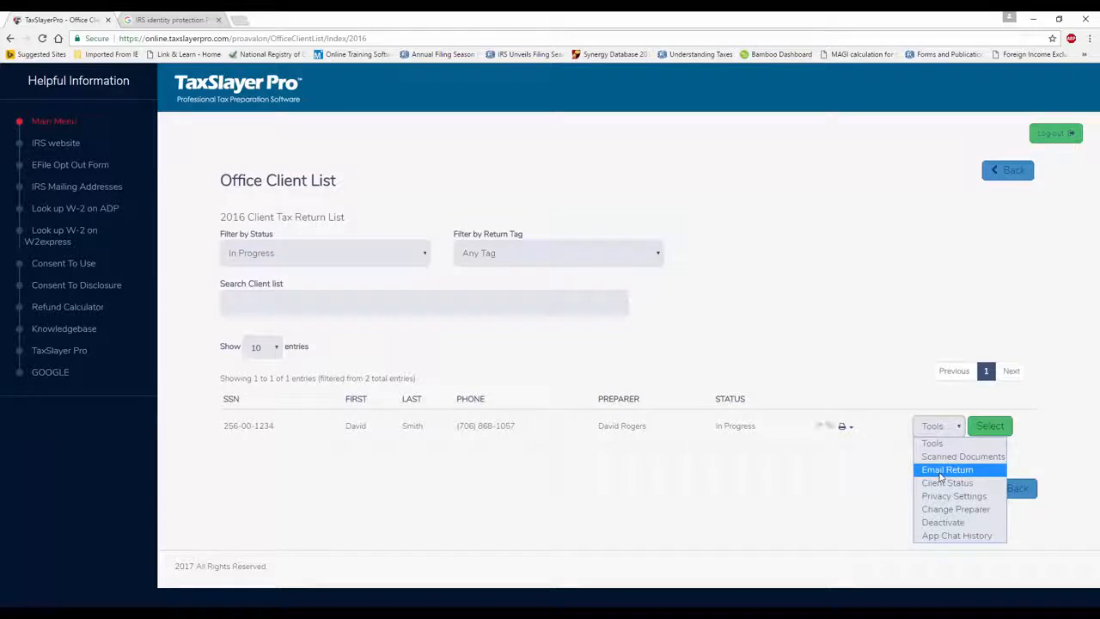
{"action": "left_click", "coordinate": [947, 469]}
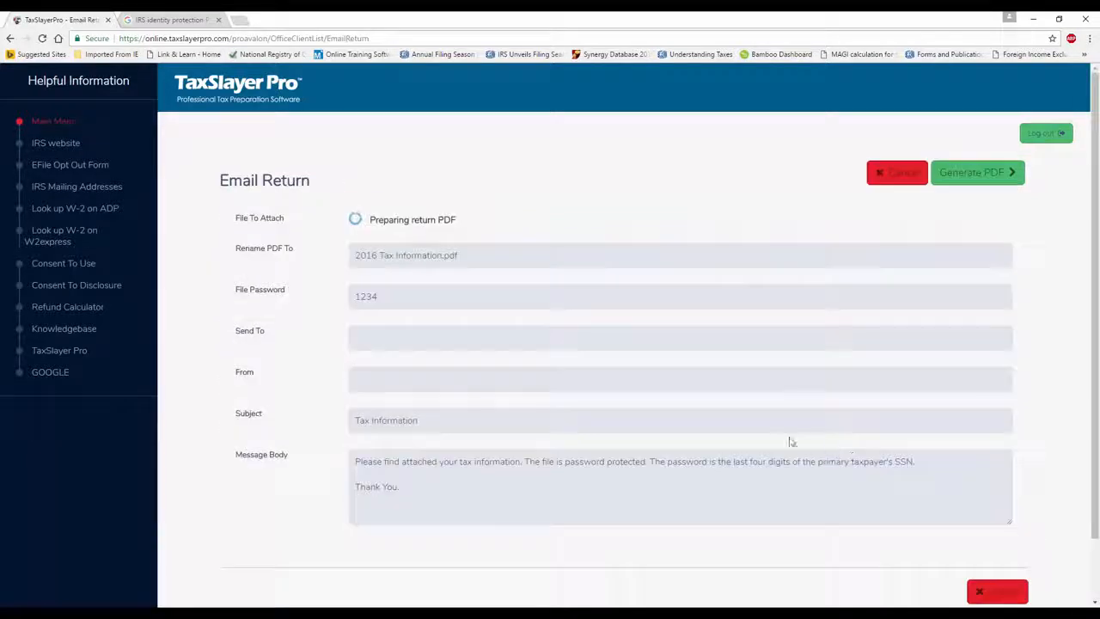
Step: Enter the client's yahoo.com address in Send To and pick the sender address from autofill
{"action": "left_click", "coordinate": [450, 254]}
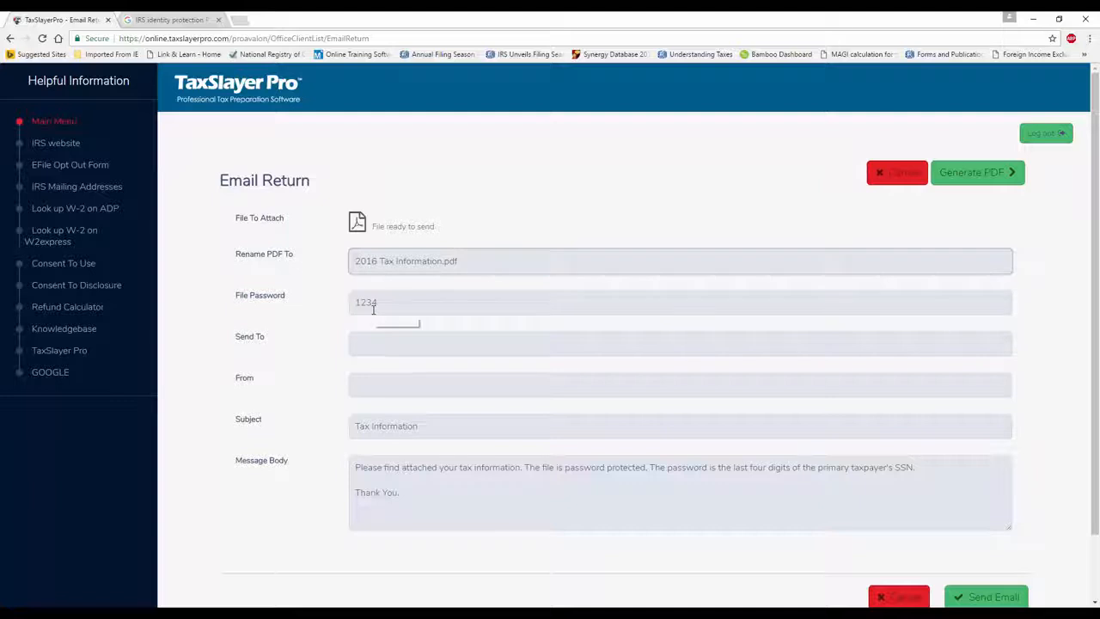
{"action": "mouse_move", "coordinate": [399, 307]}
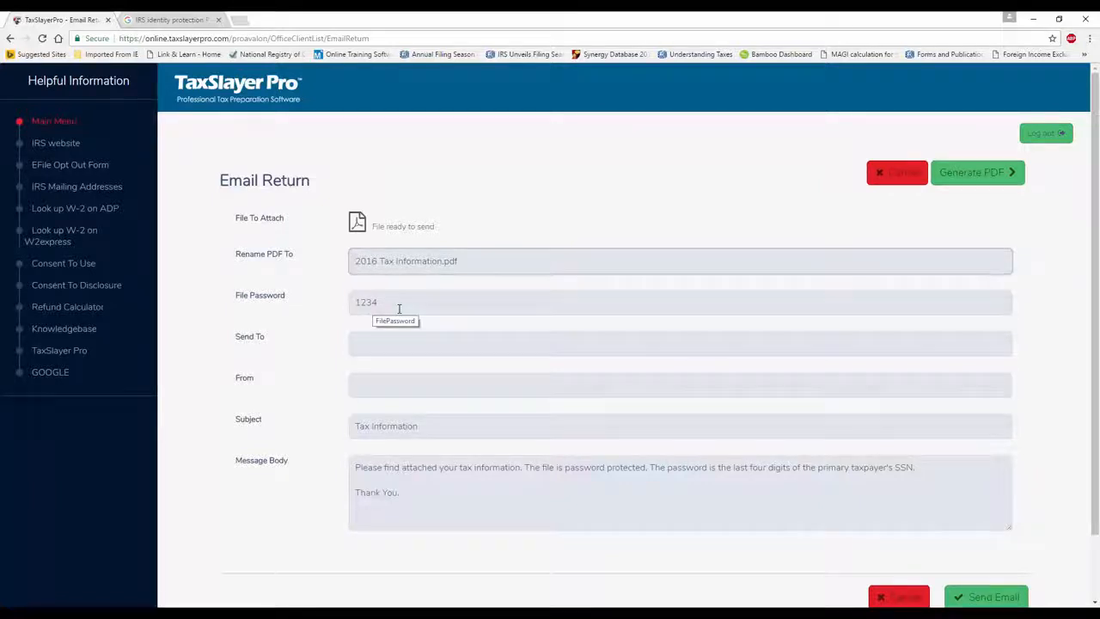
{"action": "left_click", "coordinate": [679, 344]}
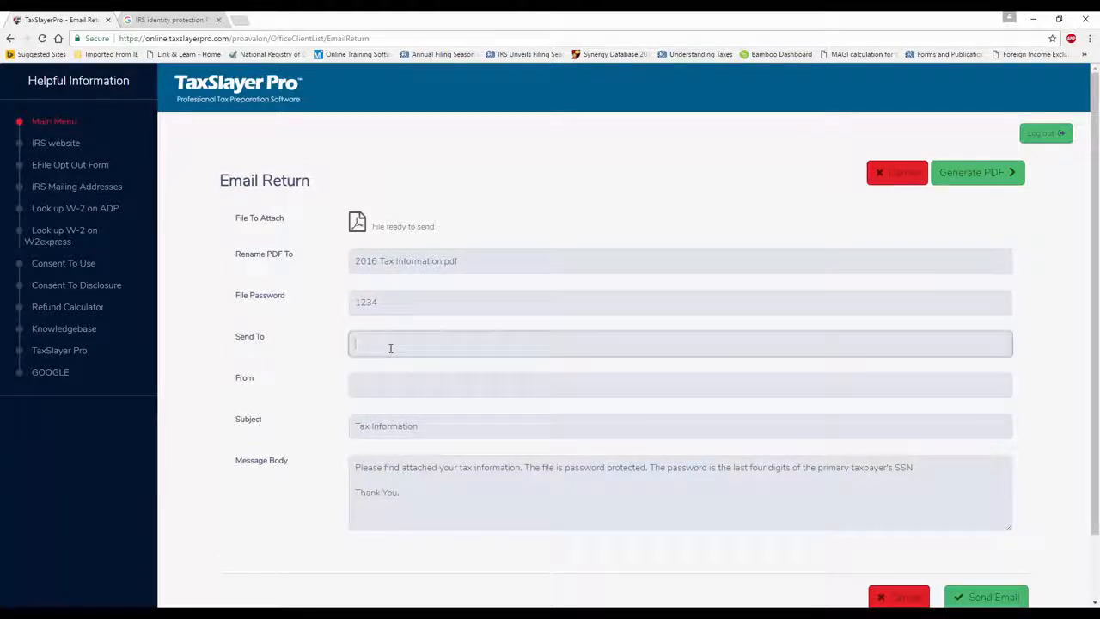
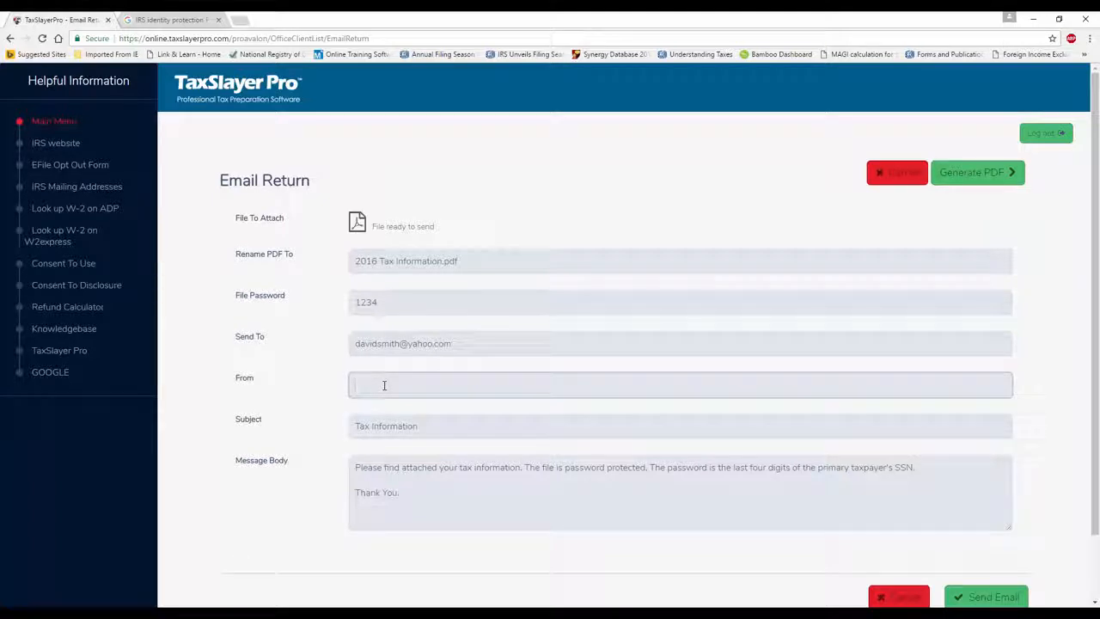
{"action": "type", "text": "d"}
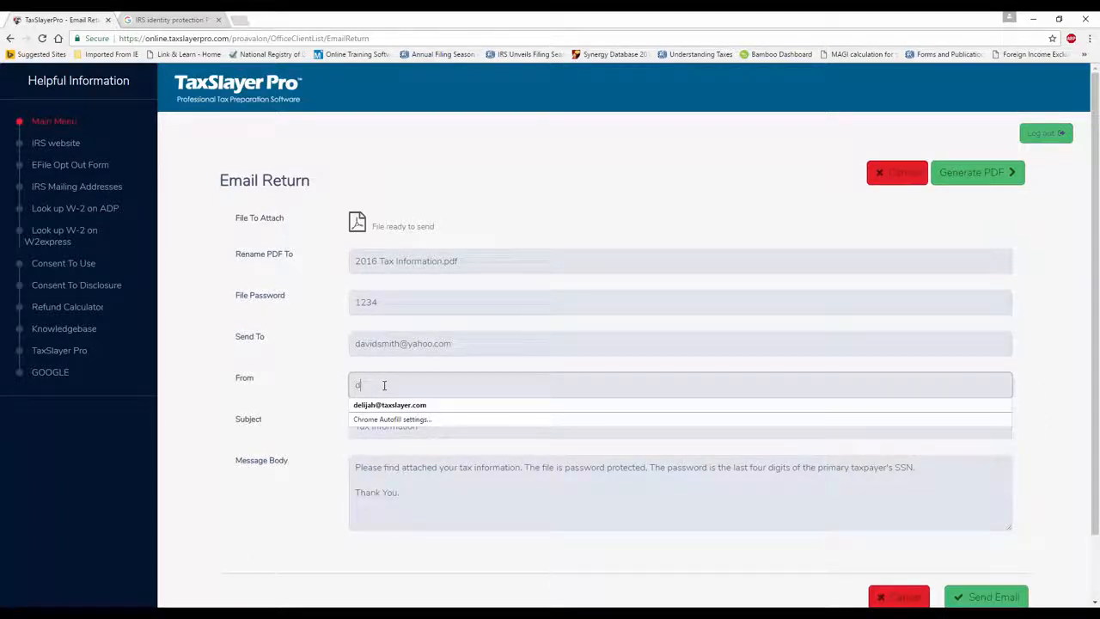
{"action": "left_click", "coordinate": [389, 405]}
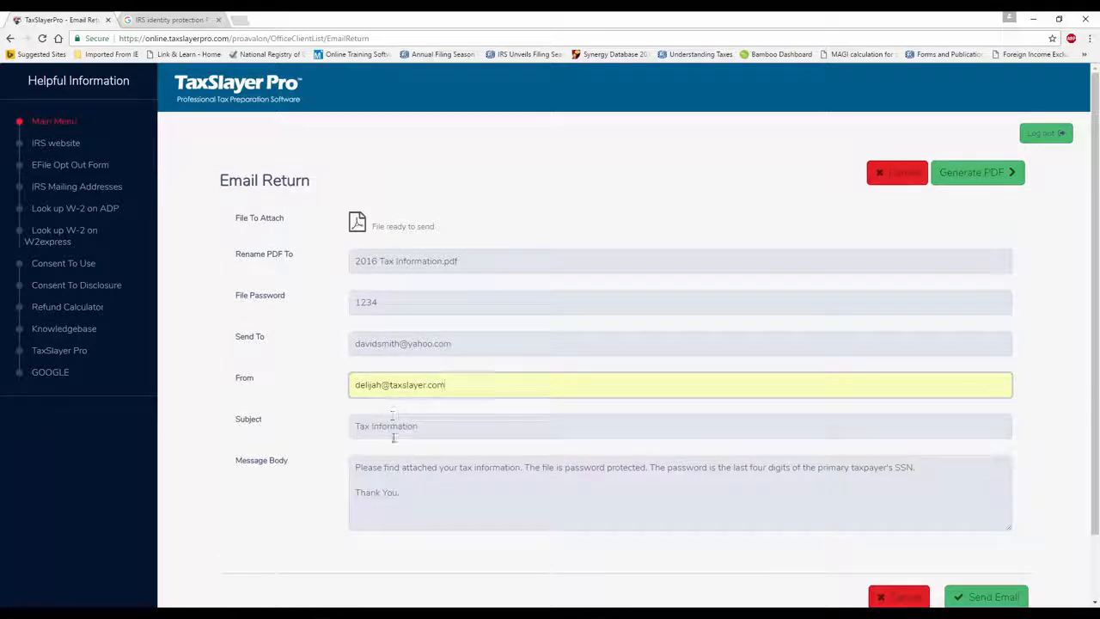
{"action": "mouse_move", "coordinate": [392, 430]}
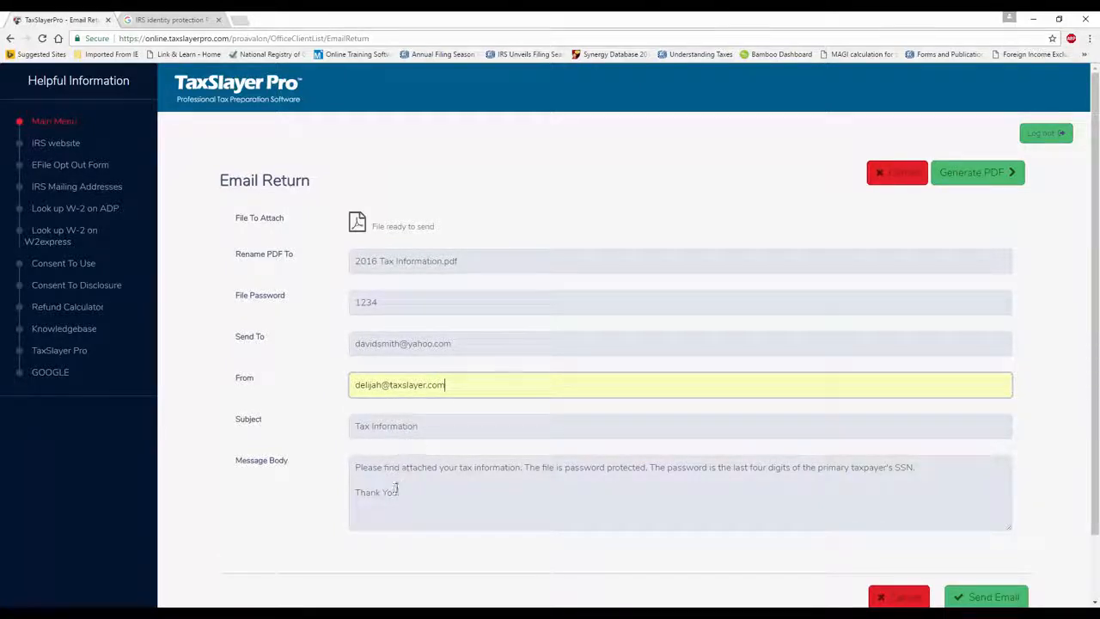
{"action": "mouse_move", "coordinate": [375, 491]}
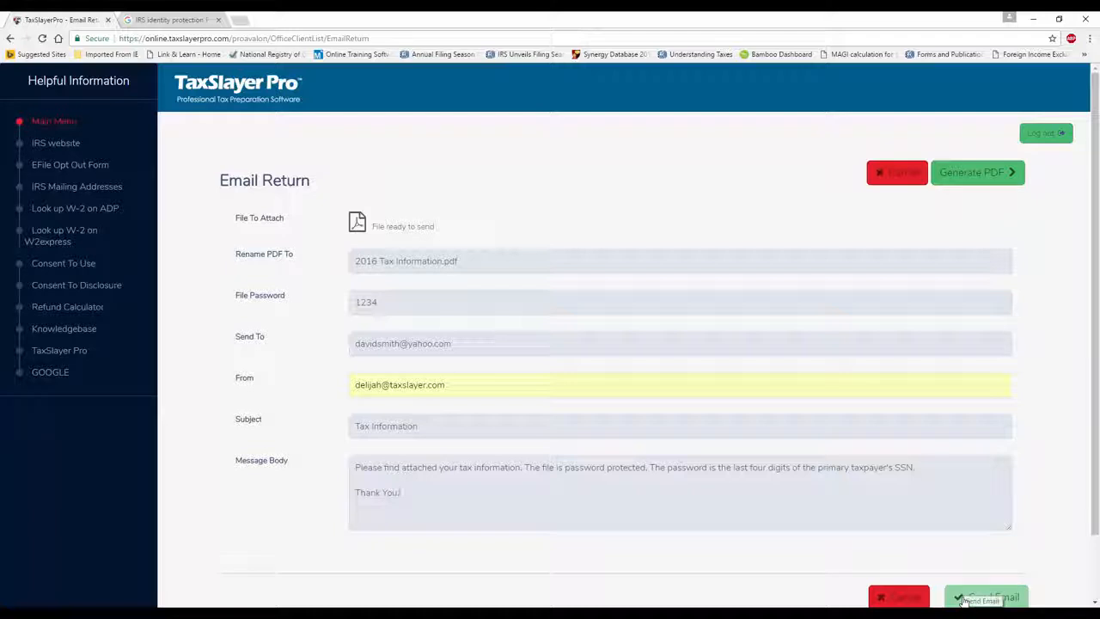
Step: Send the return email, acknowledge the sent confirmation, and go back to the main menu
{"action": "left_click", "coordinate": [986, 597]}
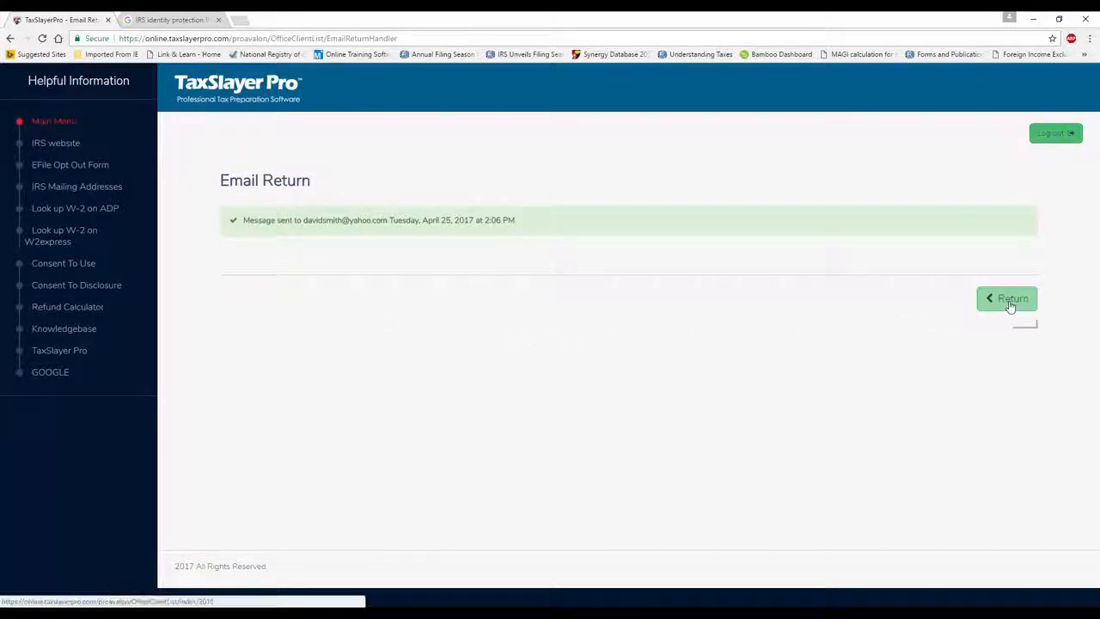
{"action": "left_click", "coordinate": [1008, 300]}
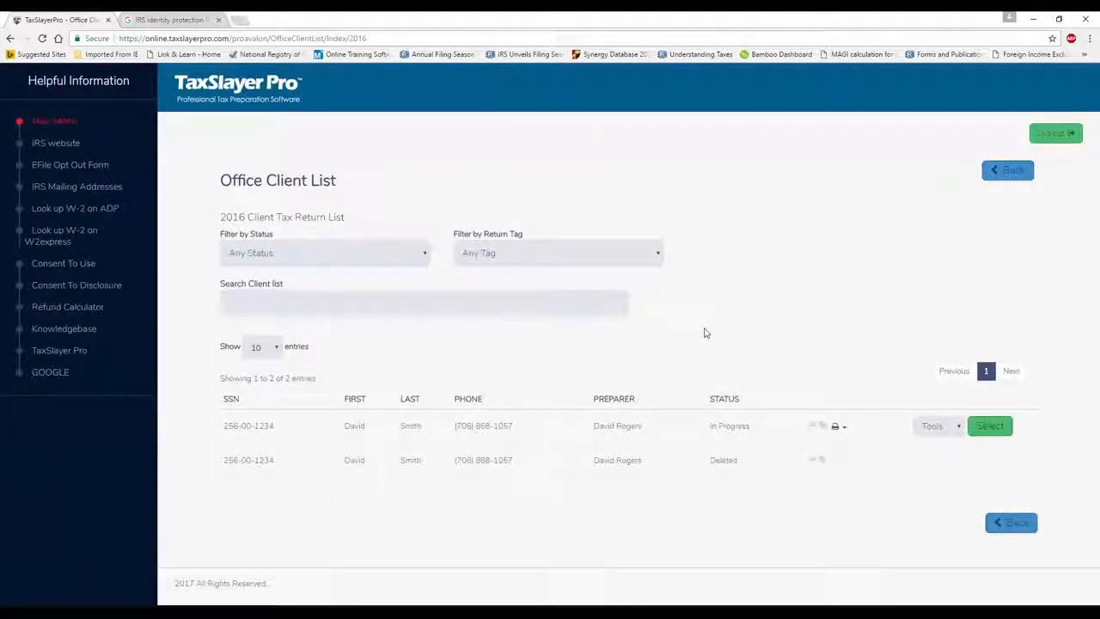
{"action": "left_click", "coordinate": [423, 303]}
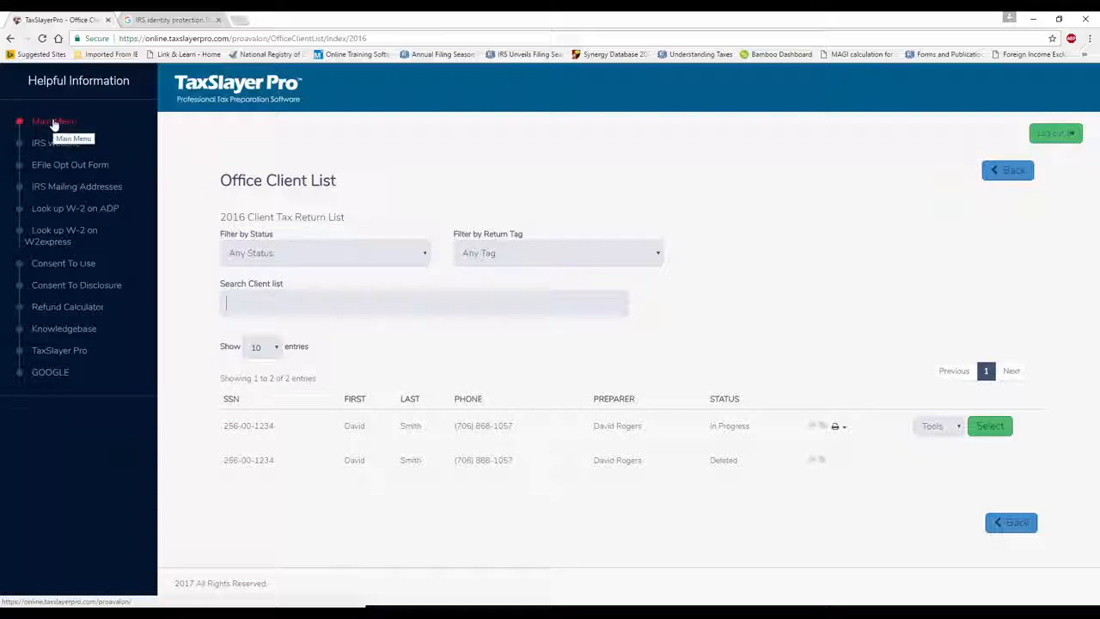
{"action": "left_click", "coordinate": [54, 120]}
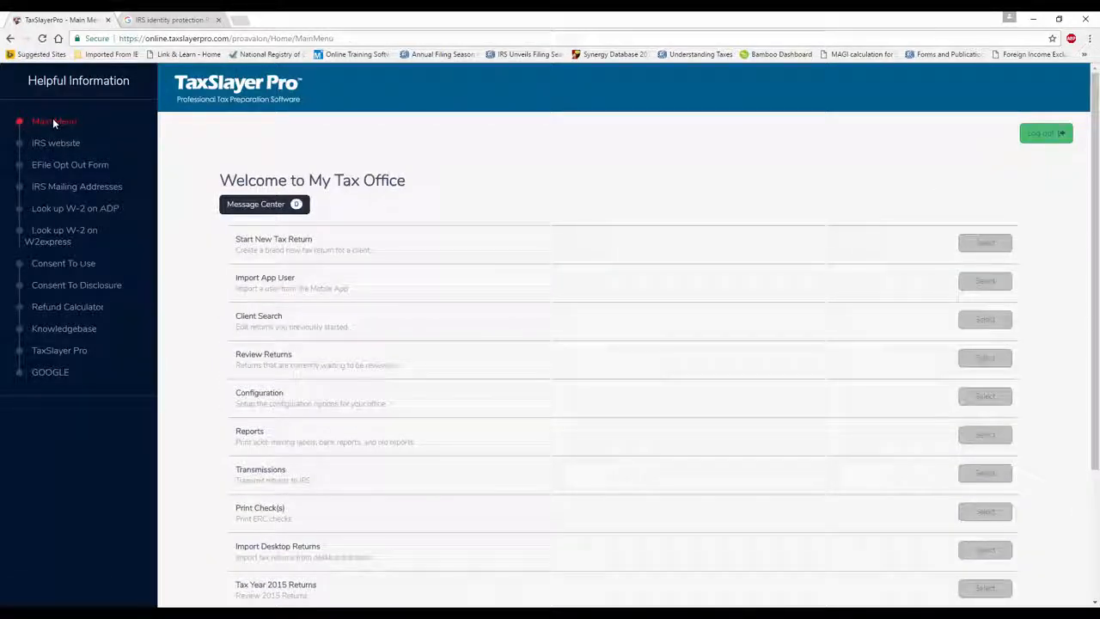